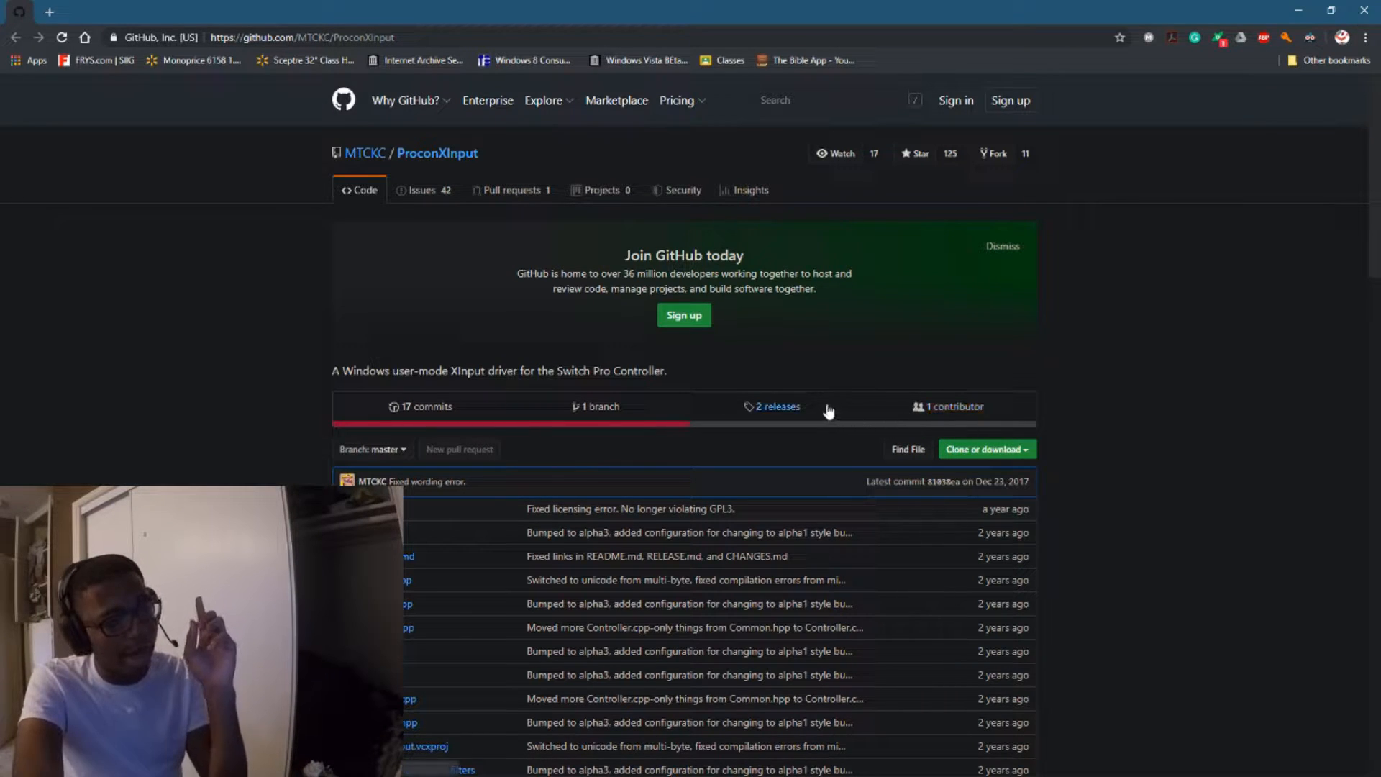
# Open ProconXInput's '2 releases' list and scroll through the v0.1-alpha2 release notes
pyautogui.click(772, 406)
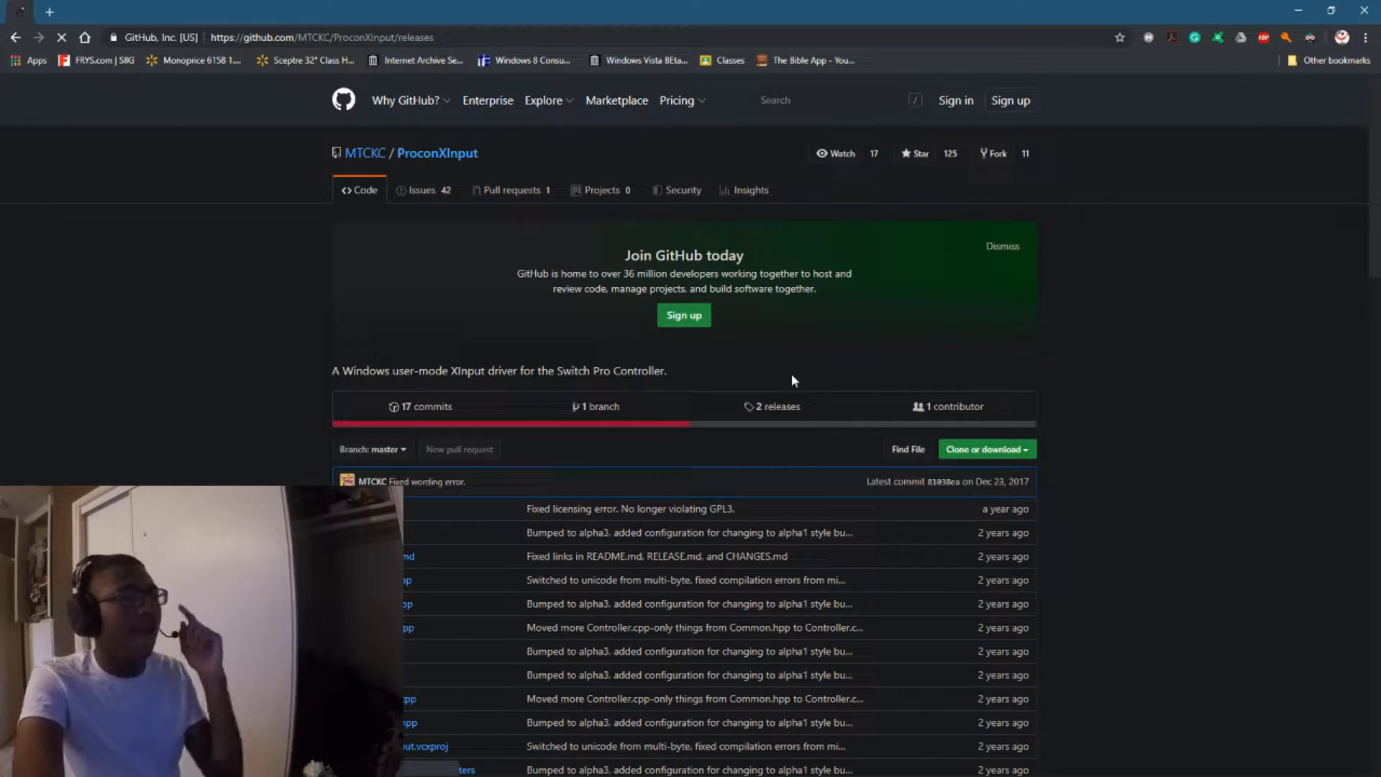
pyautogui.click(771, 406)
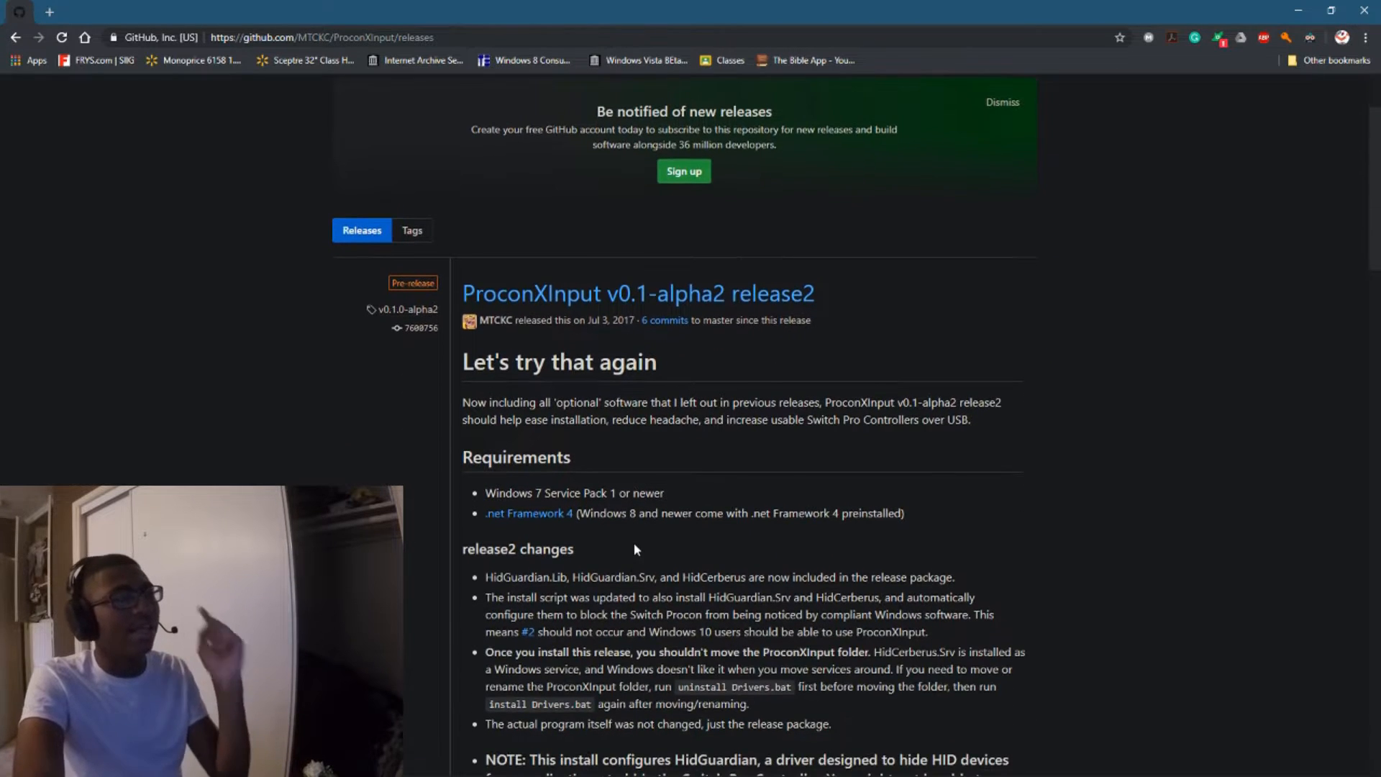
pyautogui.moveTo(533, 390)
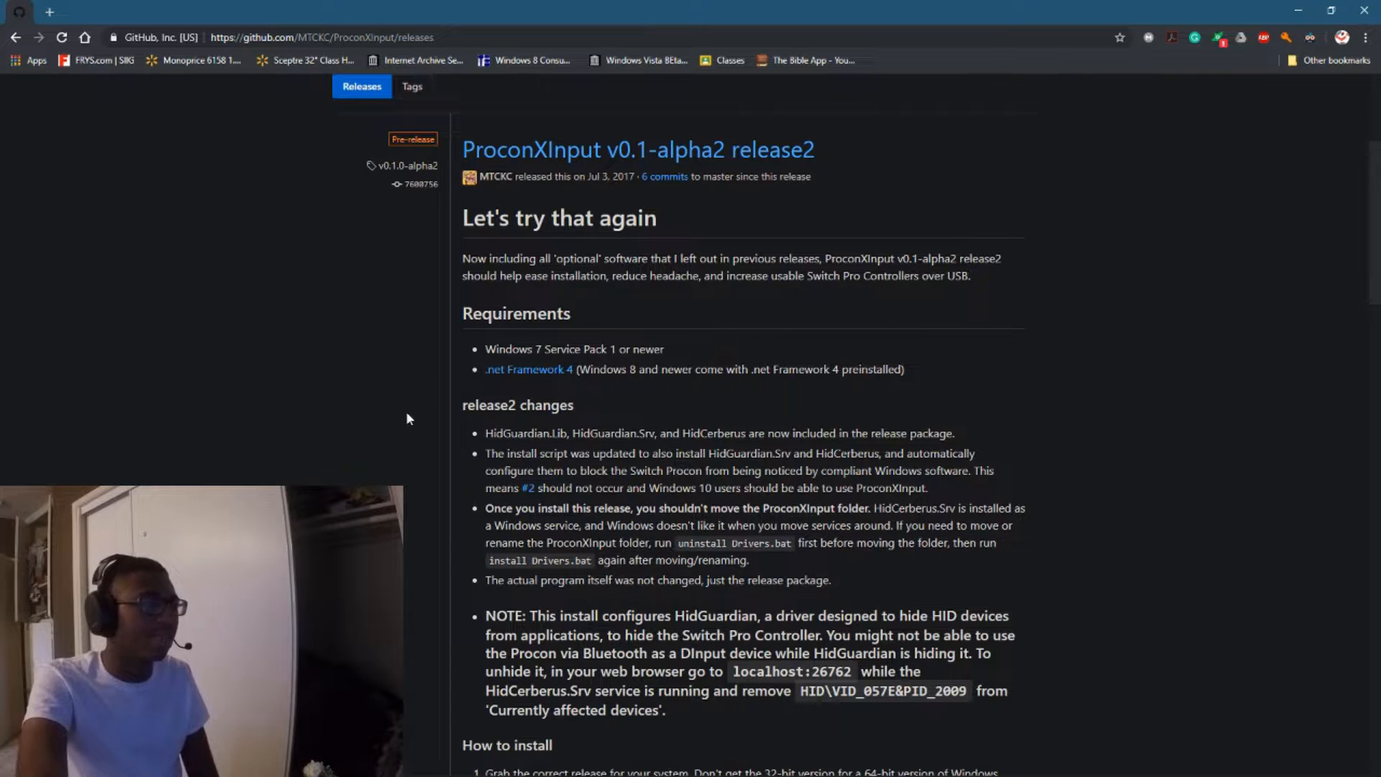
pyautogui.moveTo(448, 358)
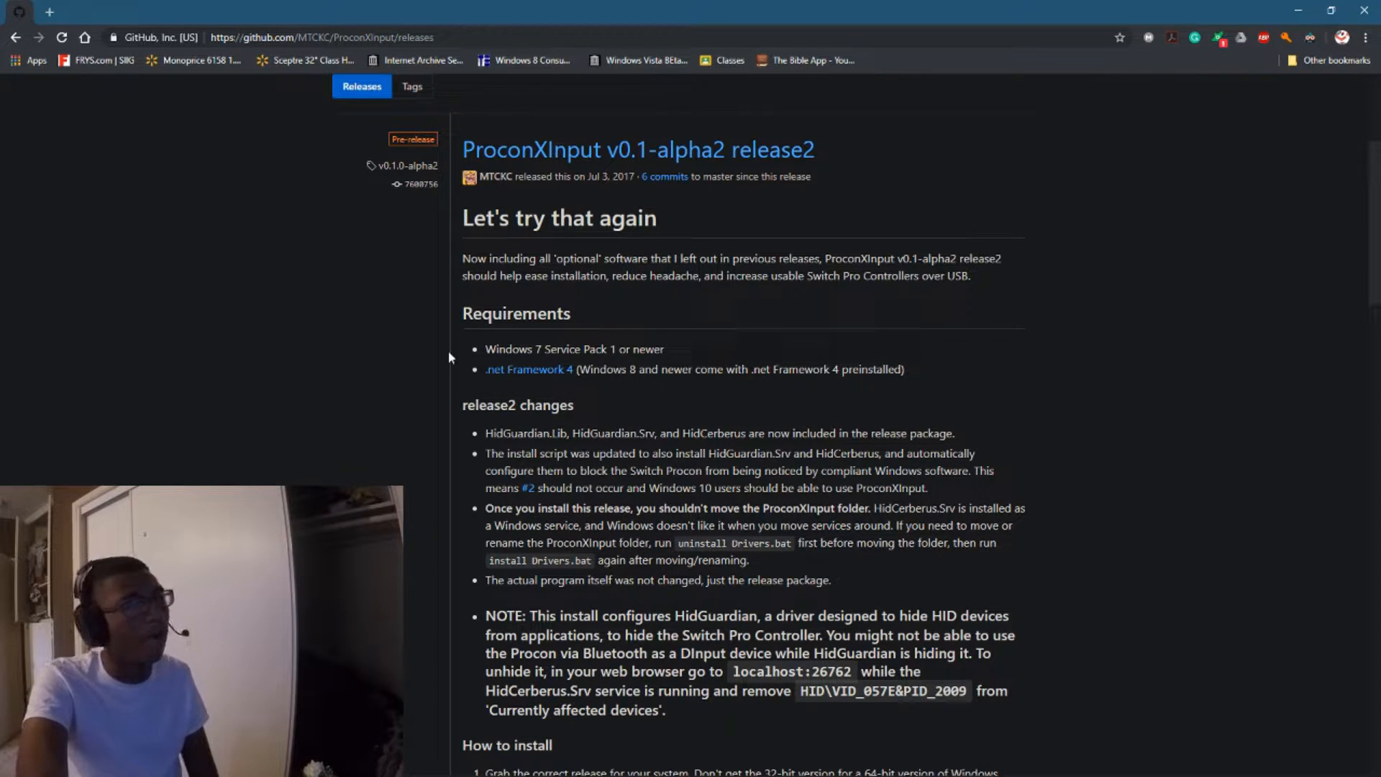
pyautogui.moveTo(621, 405)
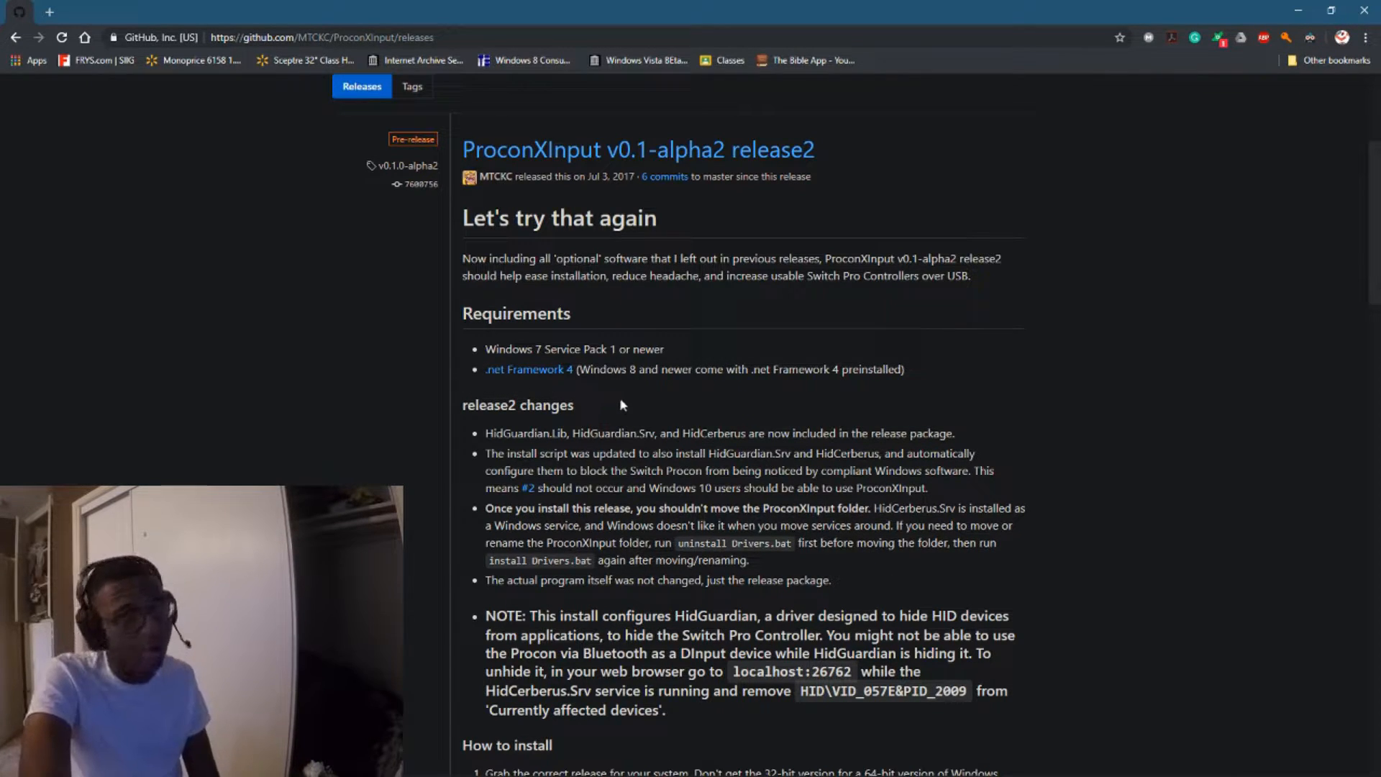
pyautogui.scroll(-3)
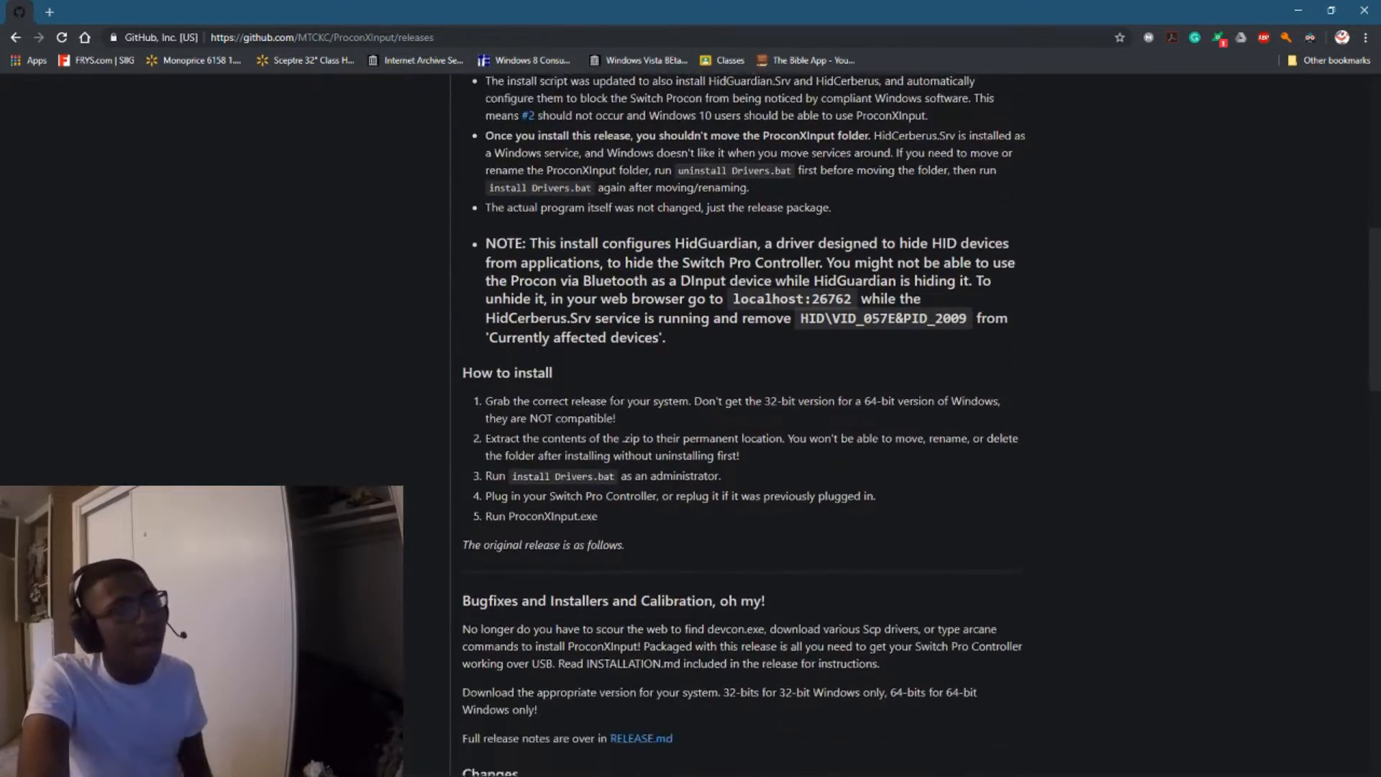
pyautogui.scroll(3)
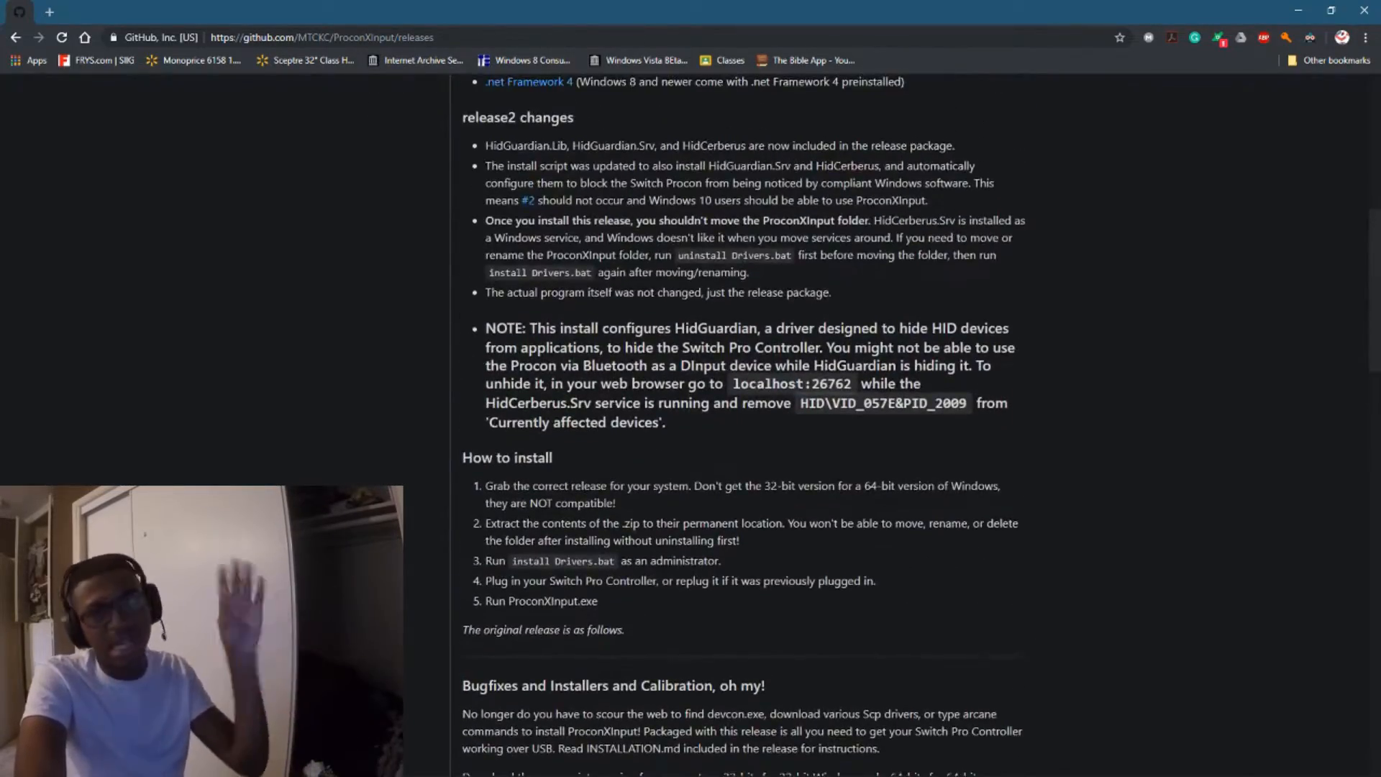
pyautogui.scroll(-3)
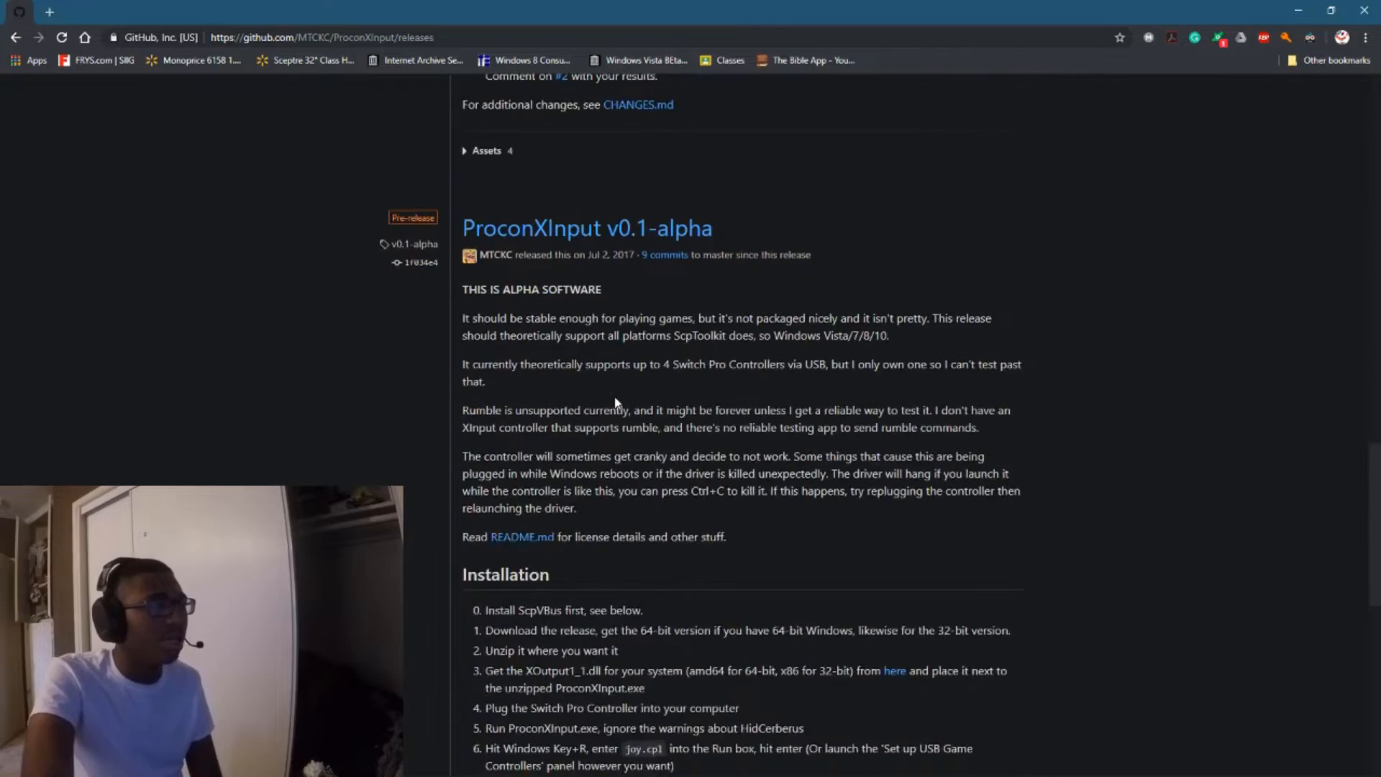
pyautogui.scroll(-3)
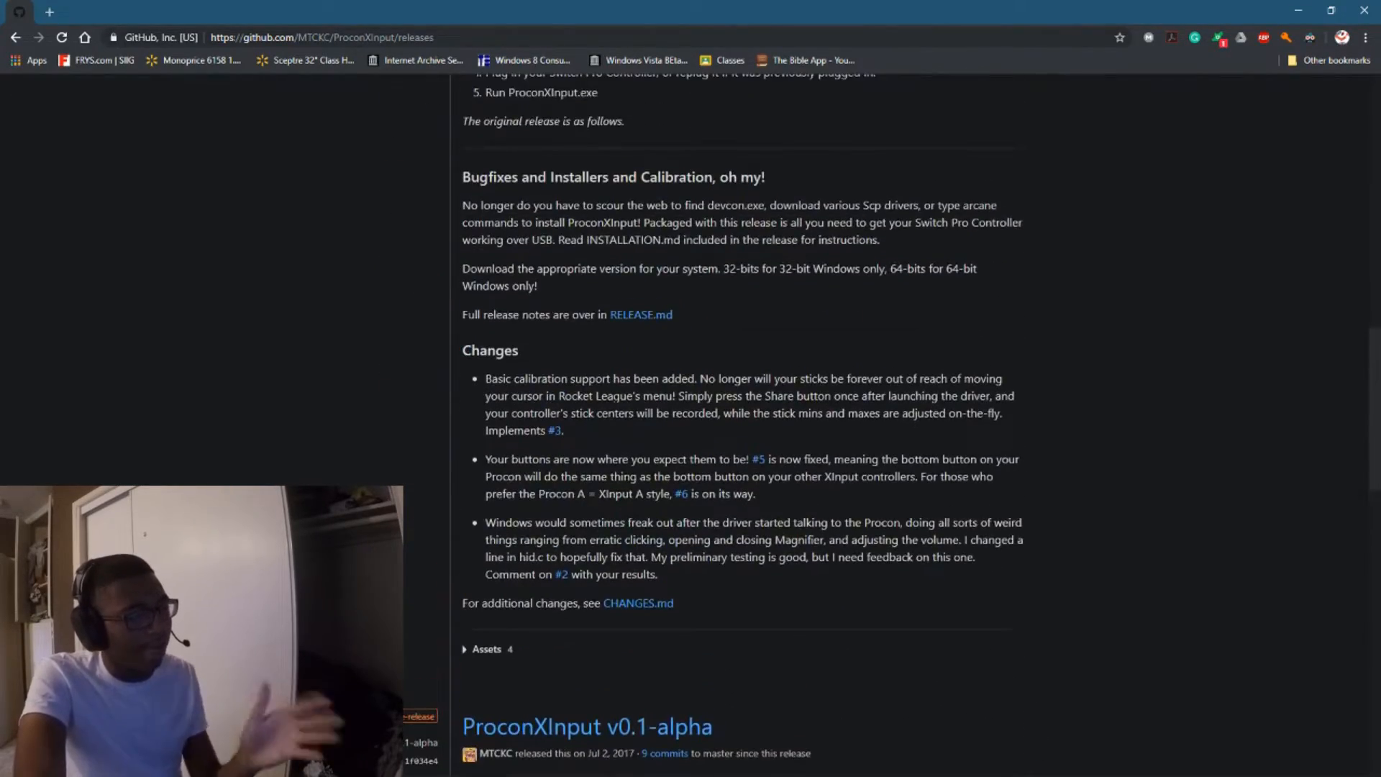
pyautogui.scroll(3)
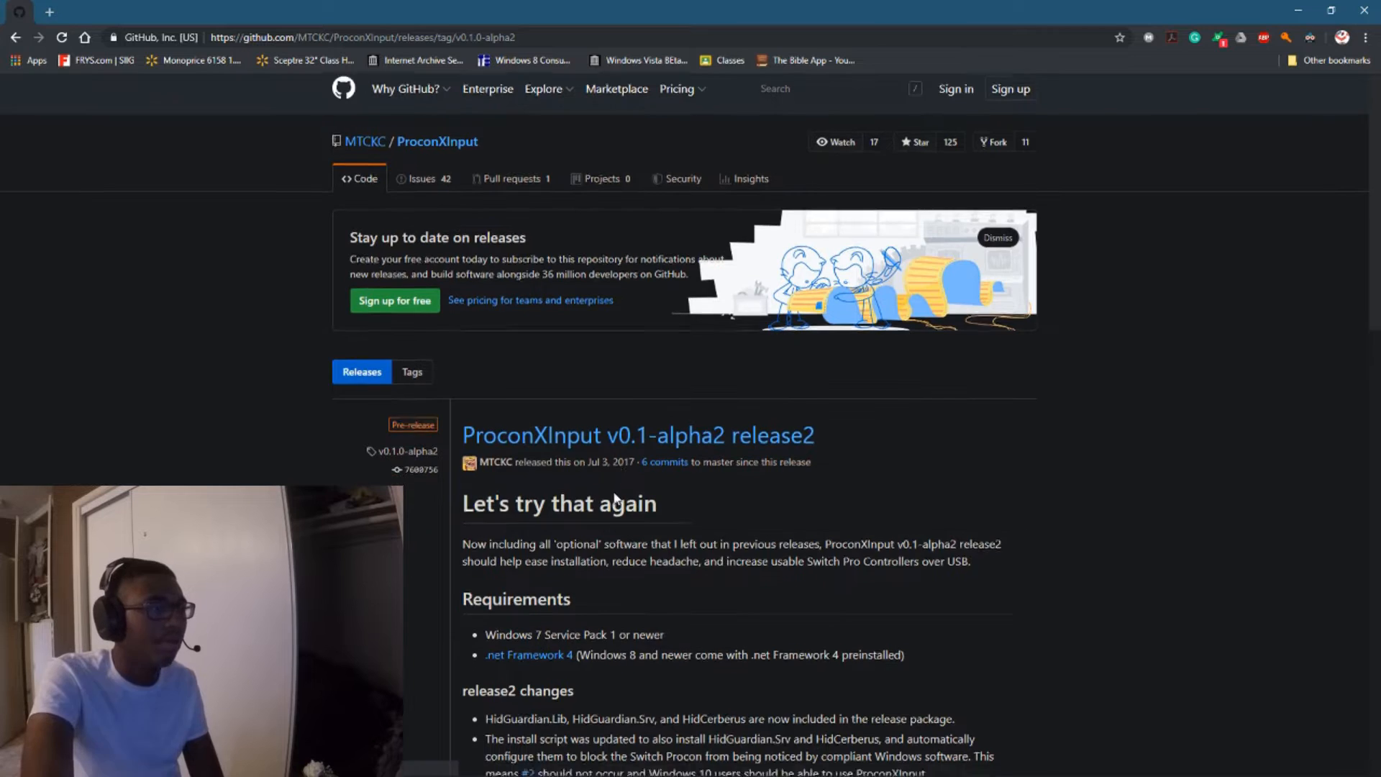
# Scroll down the v0.1-alpha2 release2 page to its Assets section
pyautogui.scroll(-3)
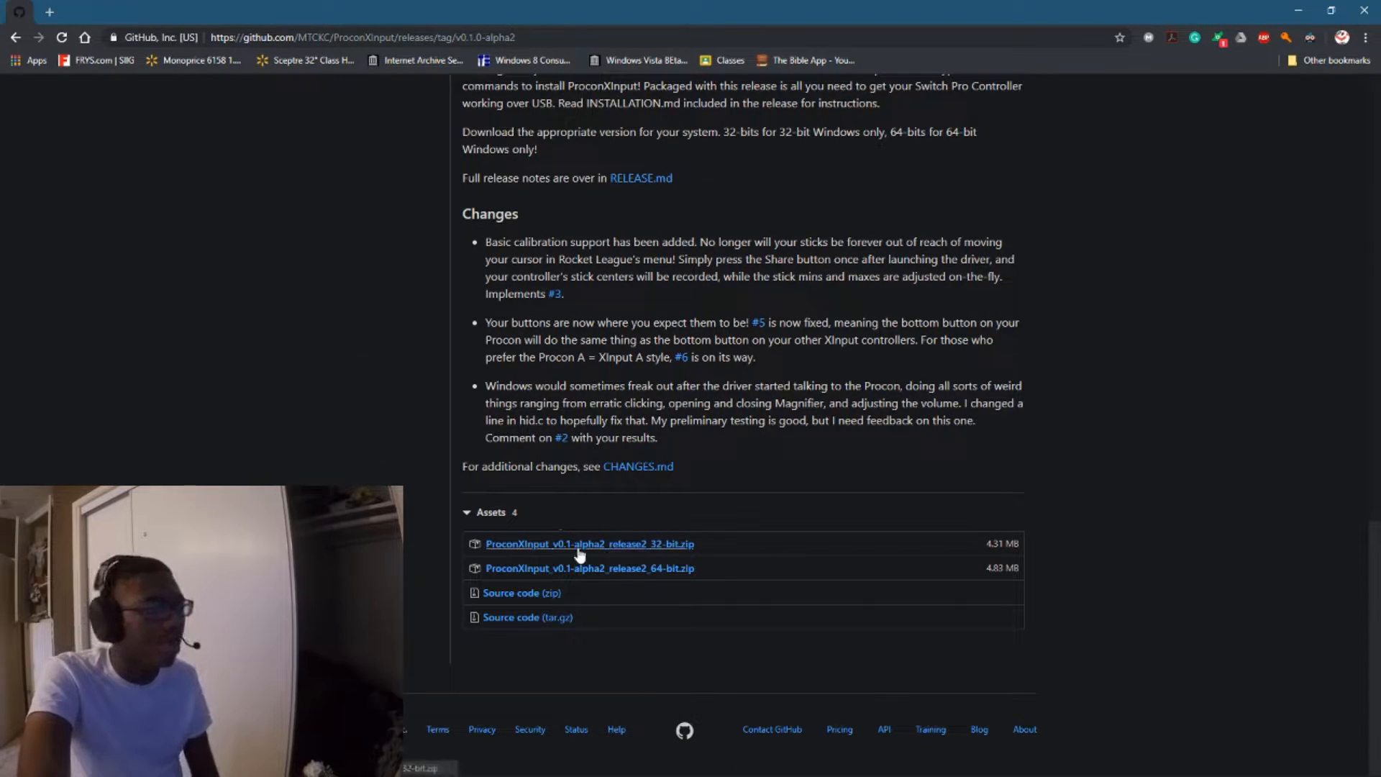
pyautogui.moveTo(590, 569)
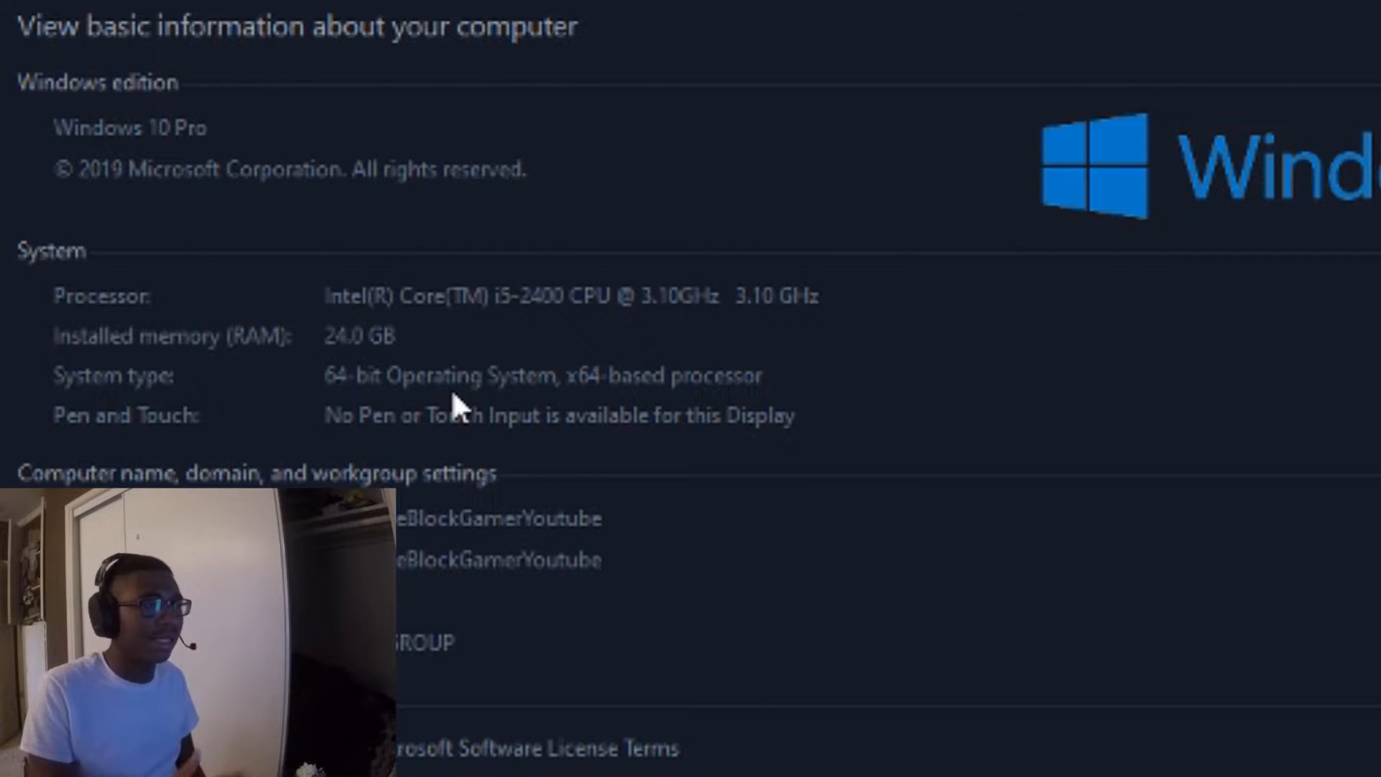
pyautogui.moveTo(672, 342)
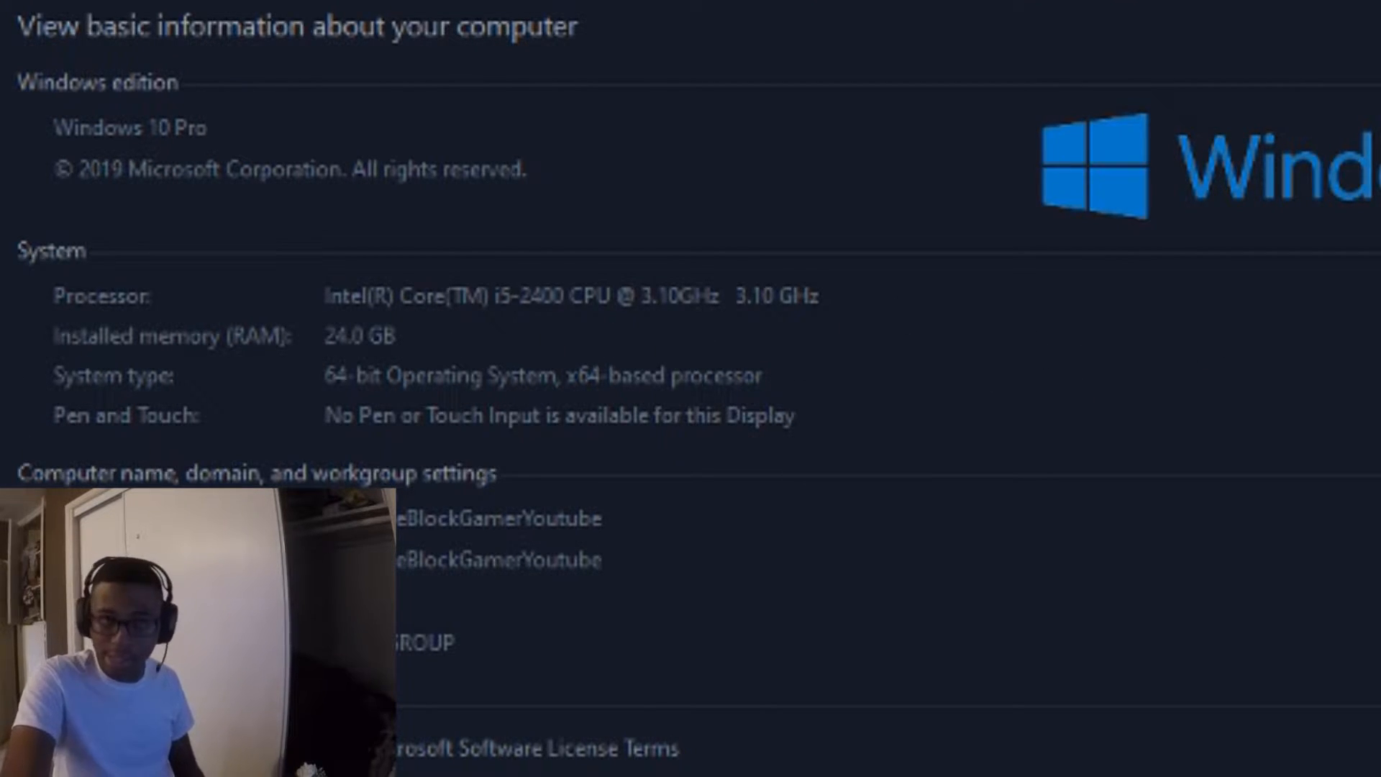
pyautogui.moveTo(555, 370)
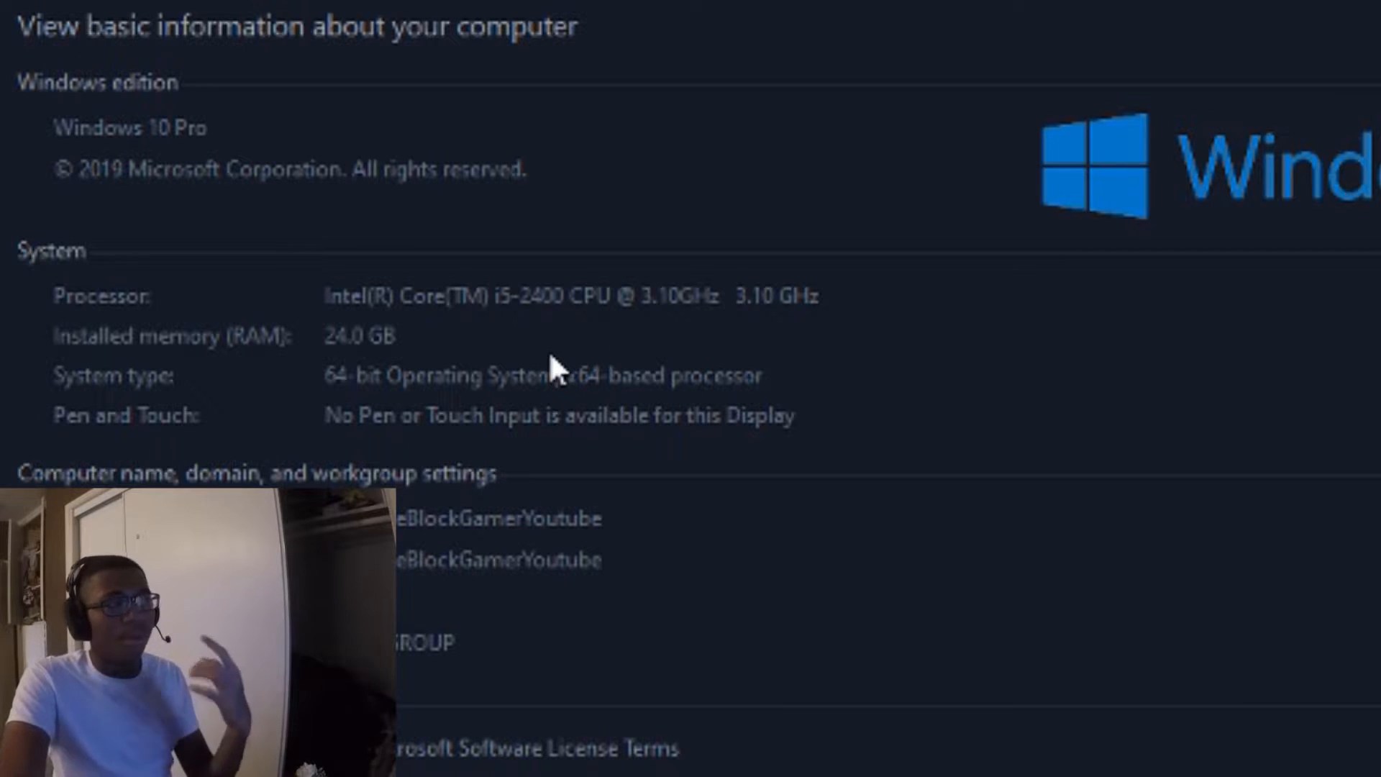
pyautogui.moveTo(573, 338)
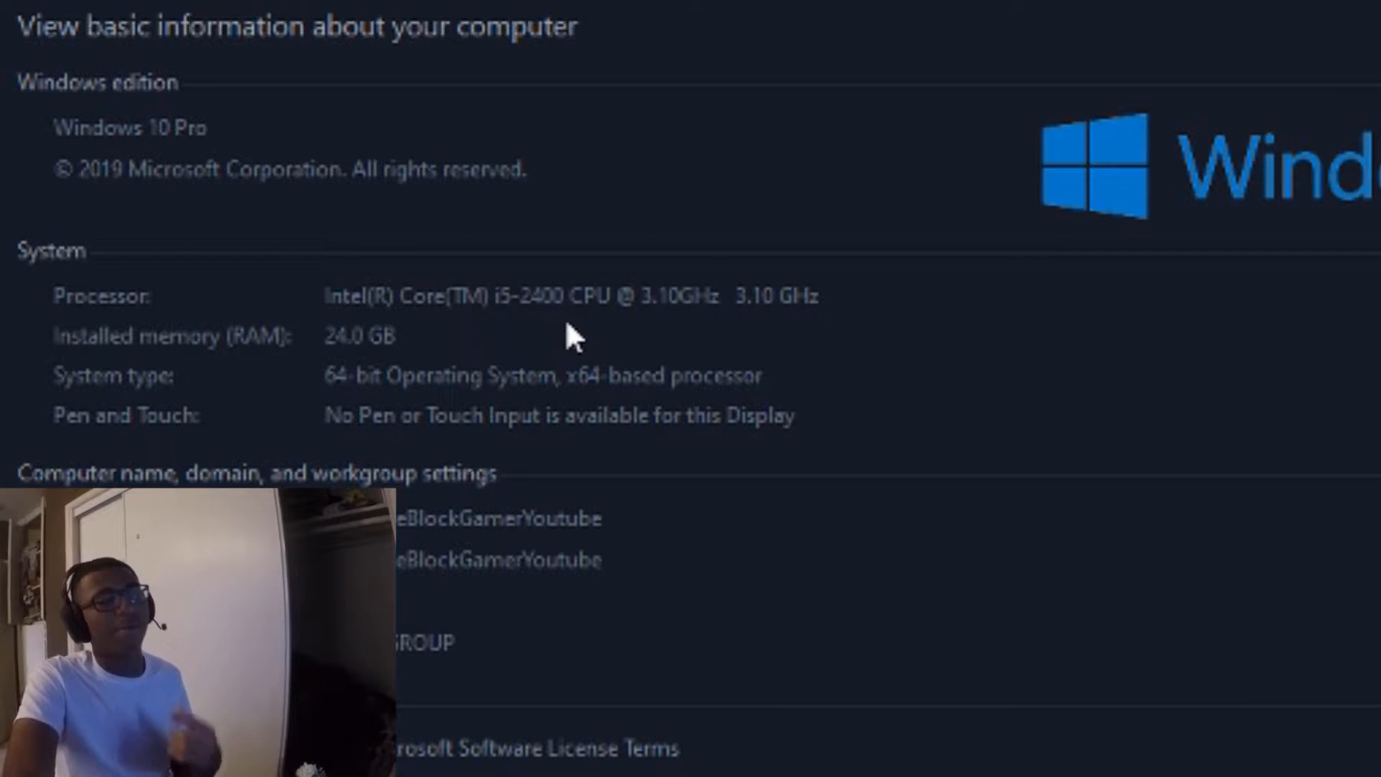
pyautogui.moveTo(585, 383)
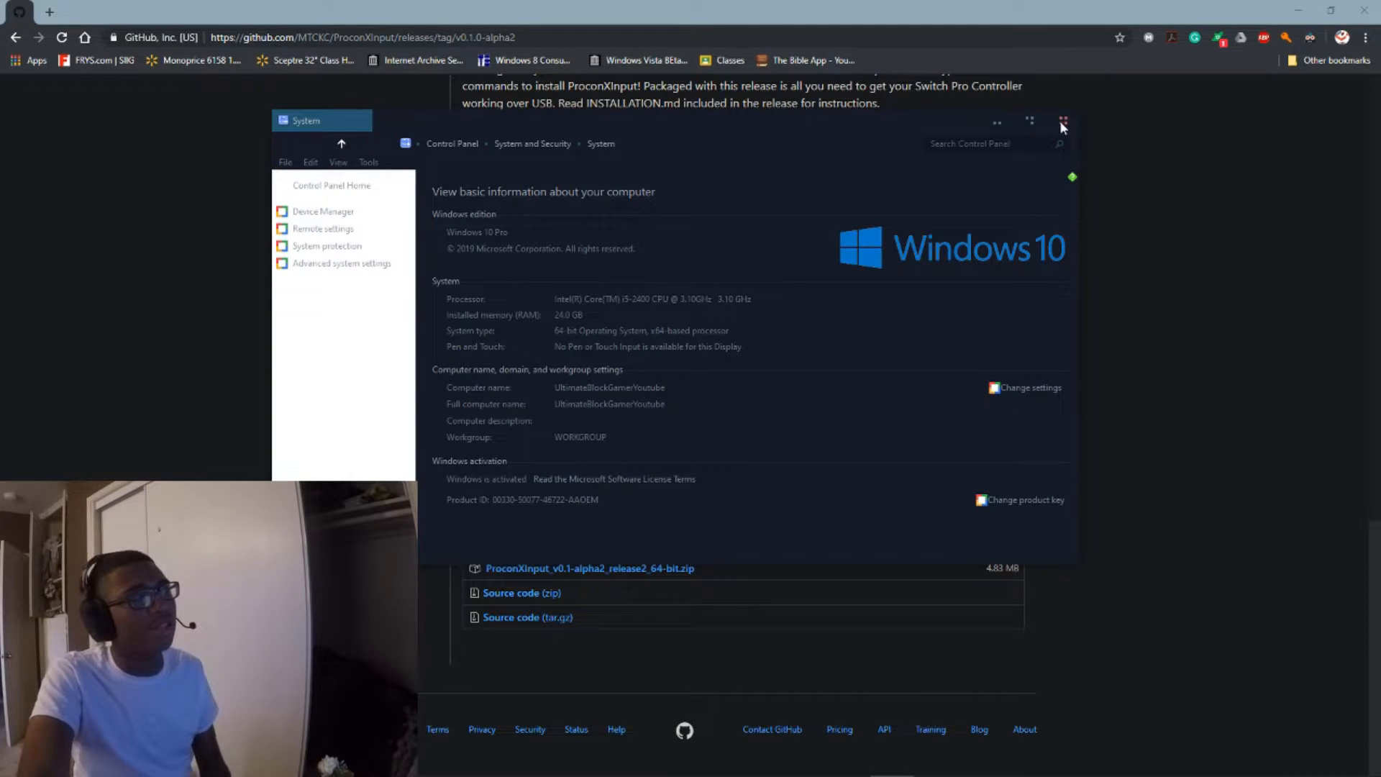
# Close the System window and download ProconXInput_v0.1-alpha2_release2_64-bit.zip
pyautogui.click(1064, 122)
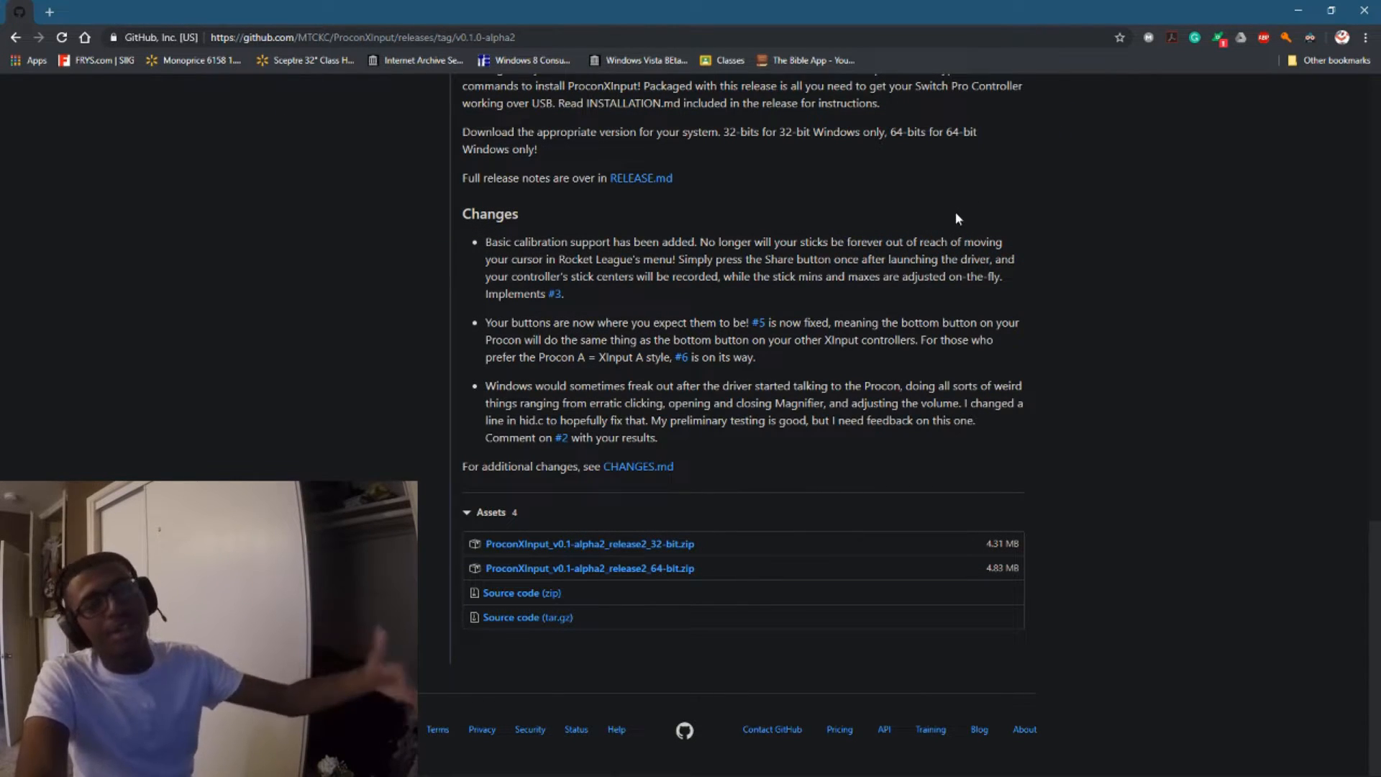
pyautogui.moveTo(589, 544)
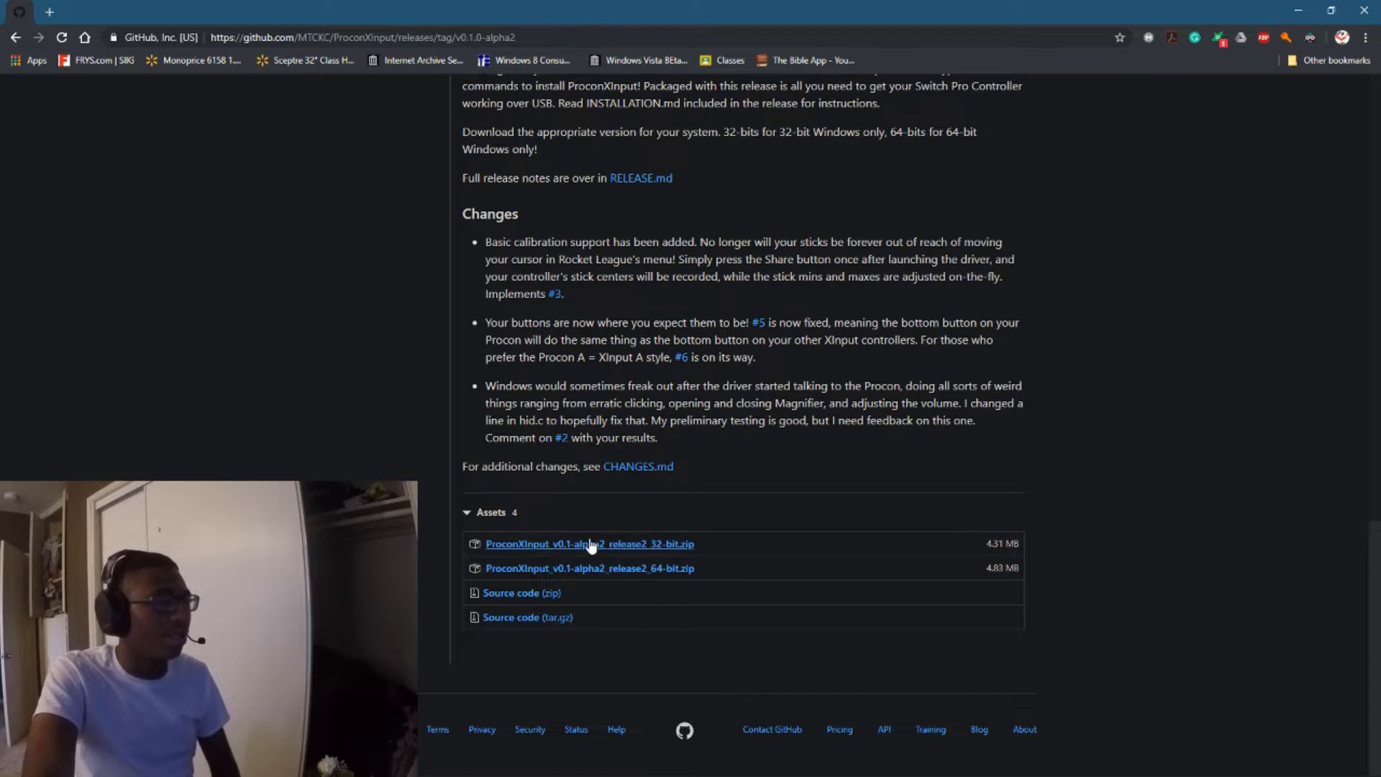
pyautogui.click(589, 544)
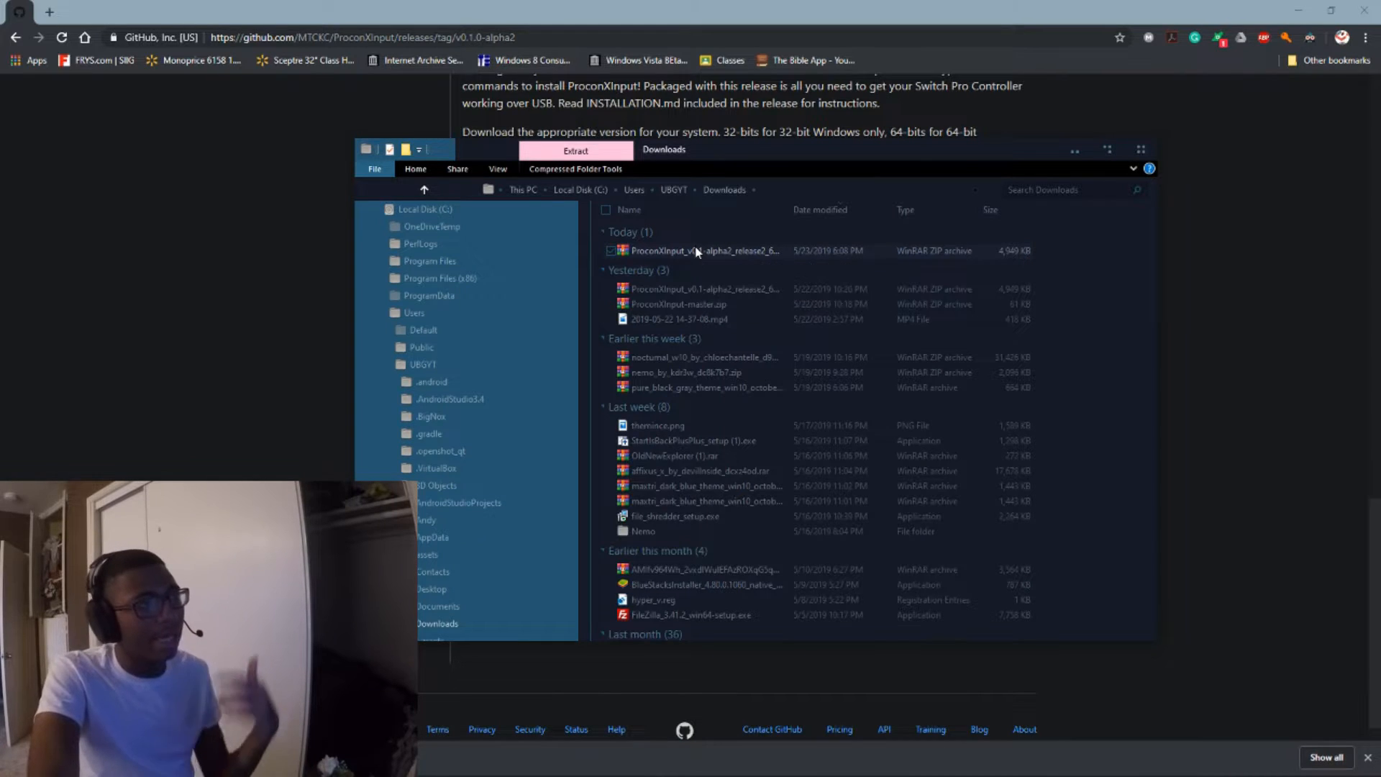
# Extract the 64-bit zip with WinRAR to 'ProconXInput_v0.1-alpha2_release2_64-bit\' and select the new folder
pyautogui.rightClick(695, 251)
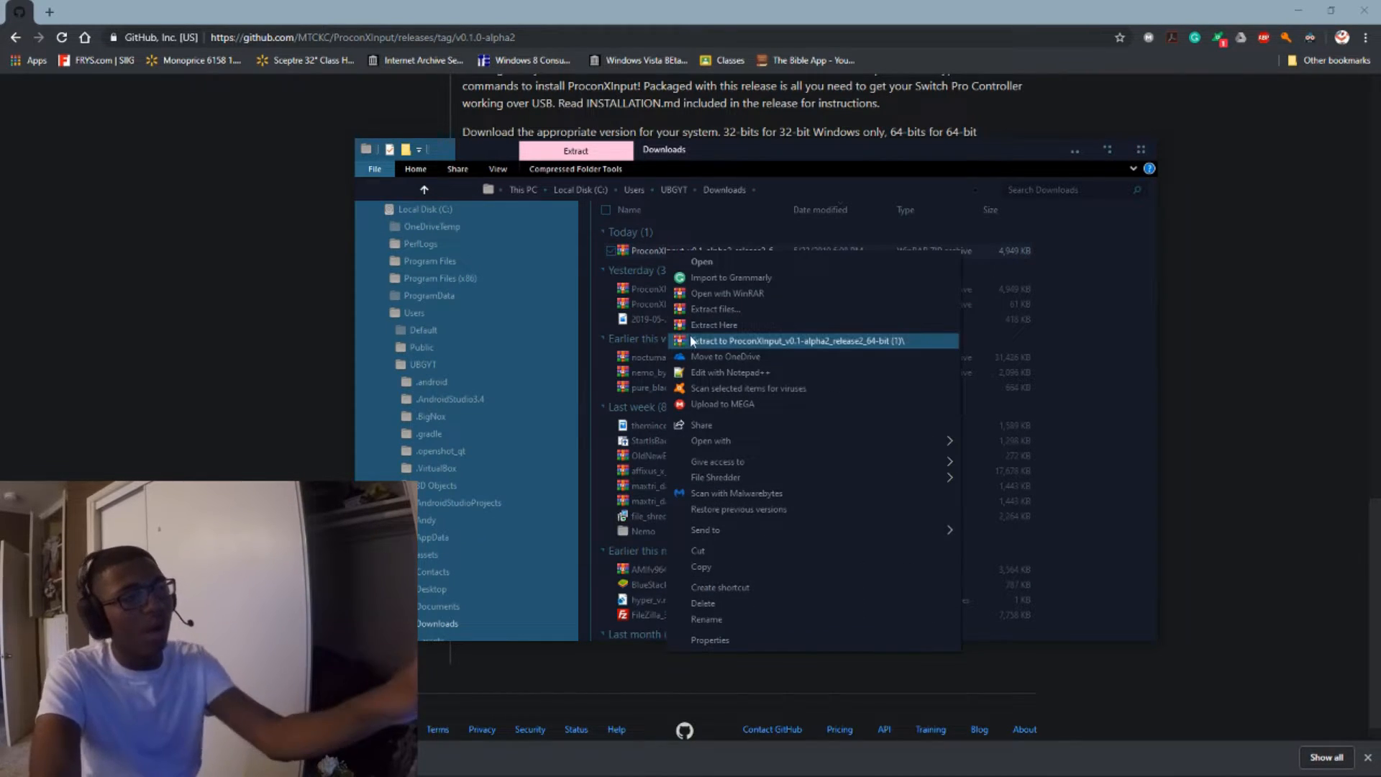
pyautogui.click(792, 341)
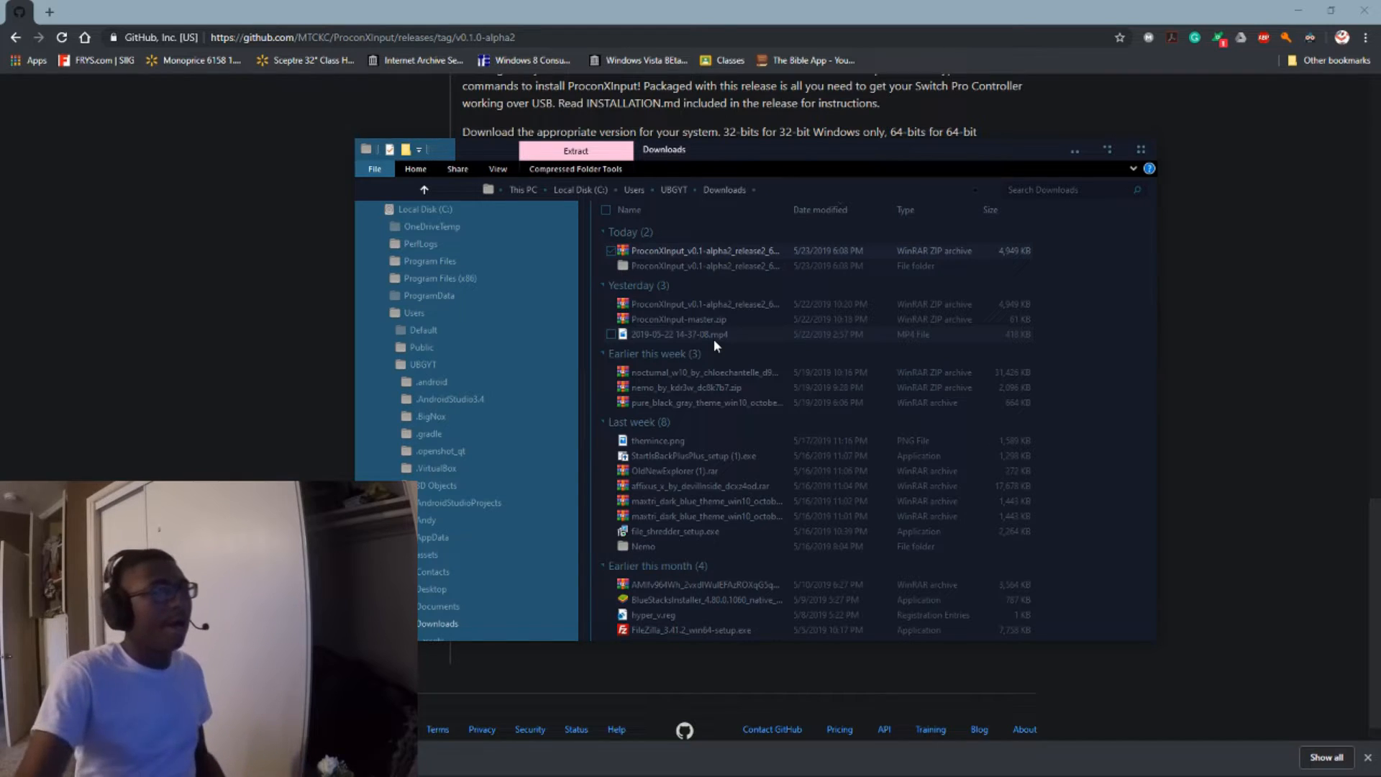
pyautogui.click(705, 266)
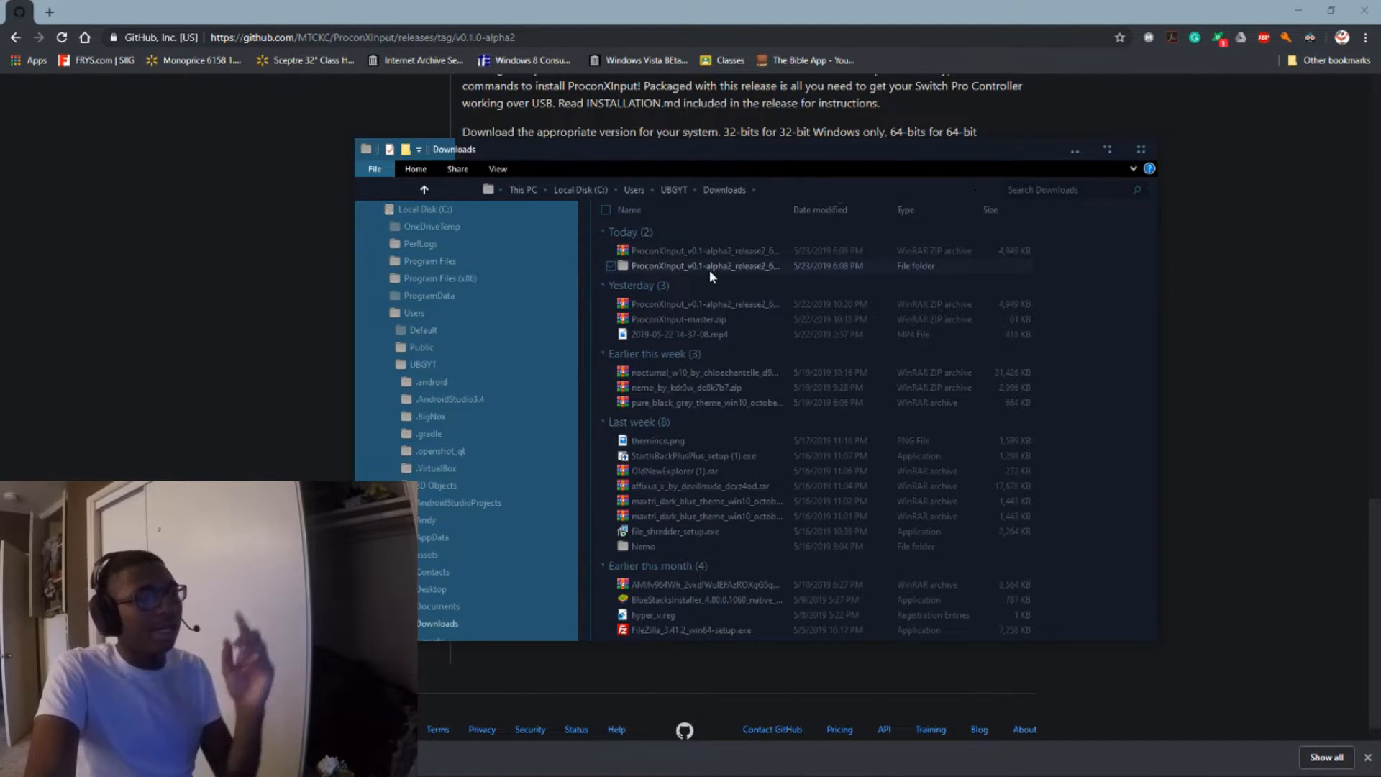
pyautogui.scroll(3)
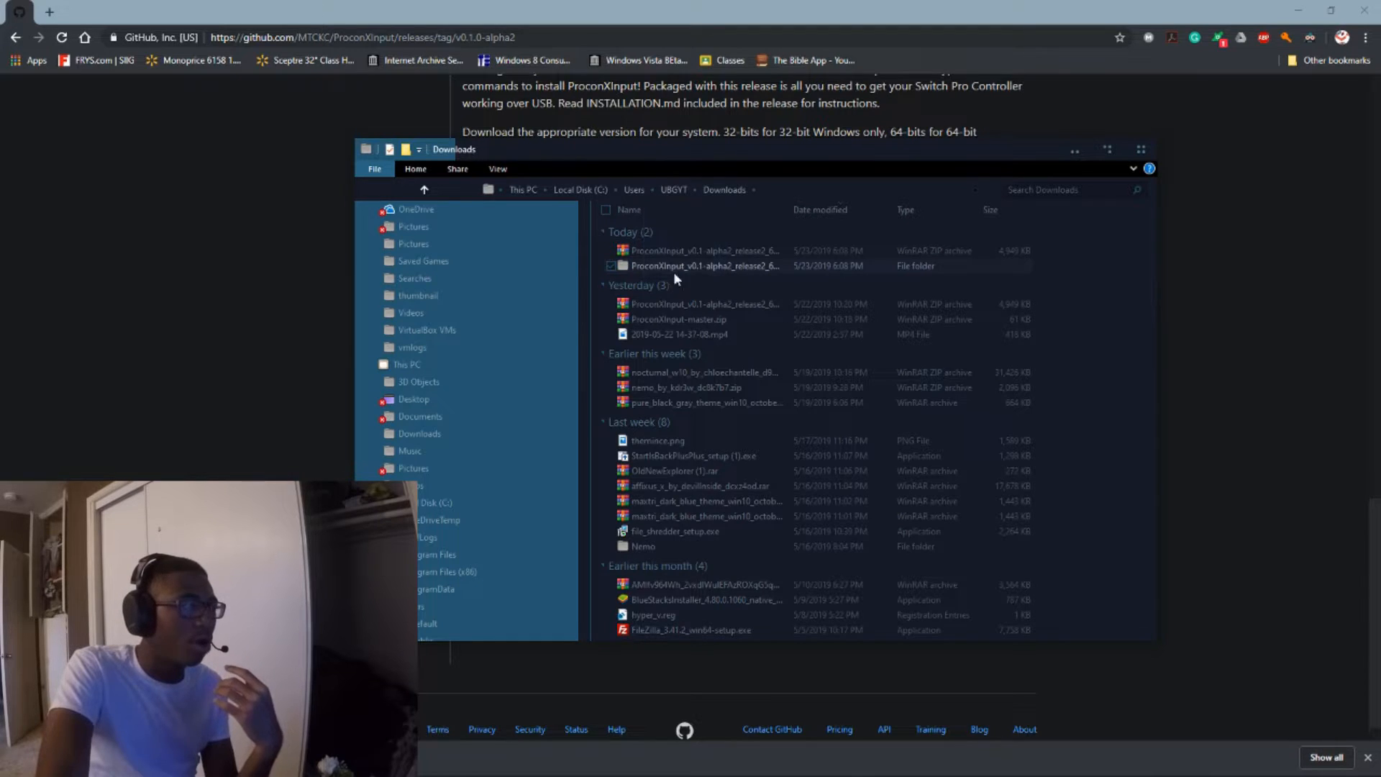
pyautogui.scroll(3)
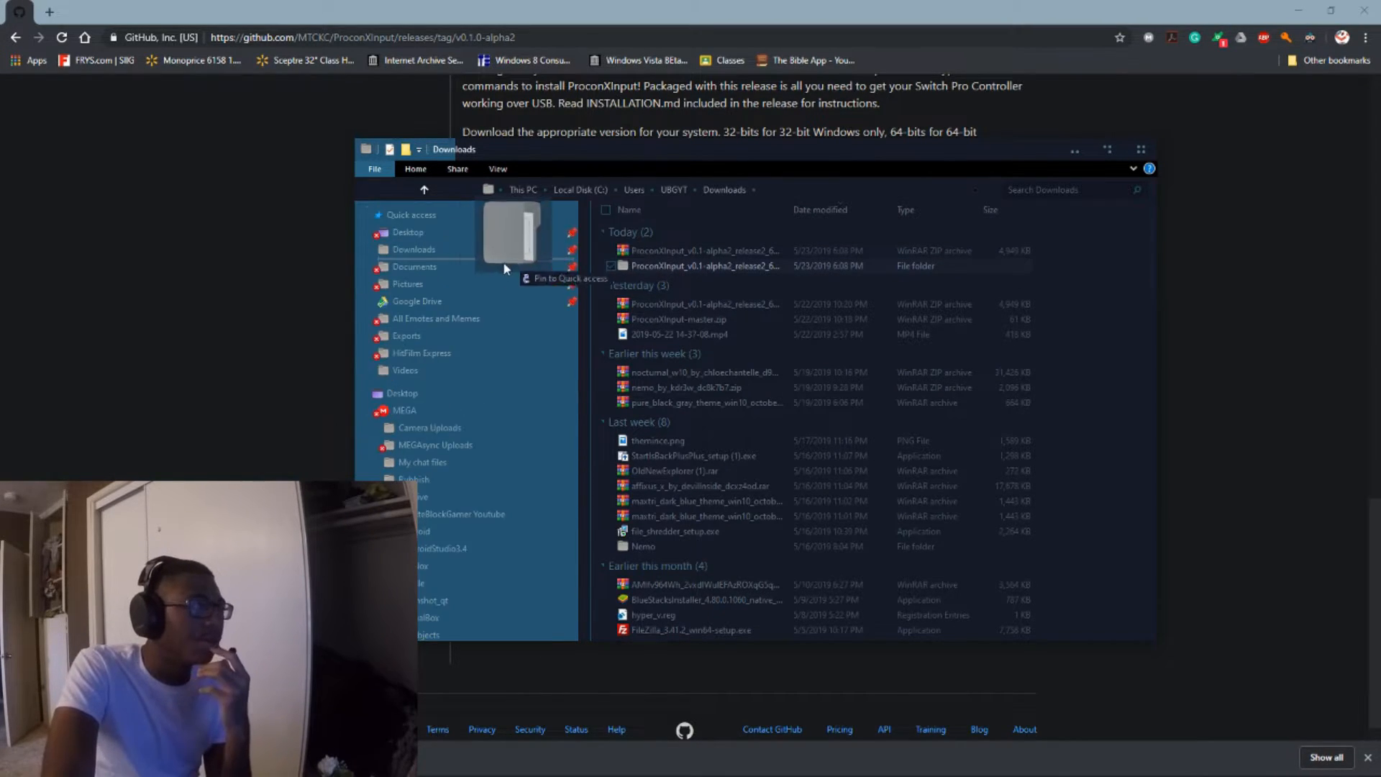
# Move the extracted release folder into Documents and open it
pyautogui.click(414, 266)
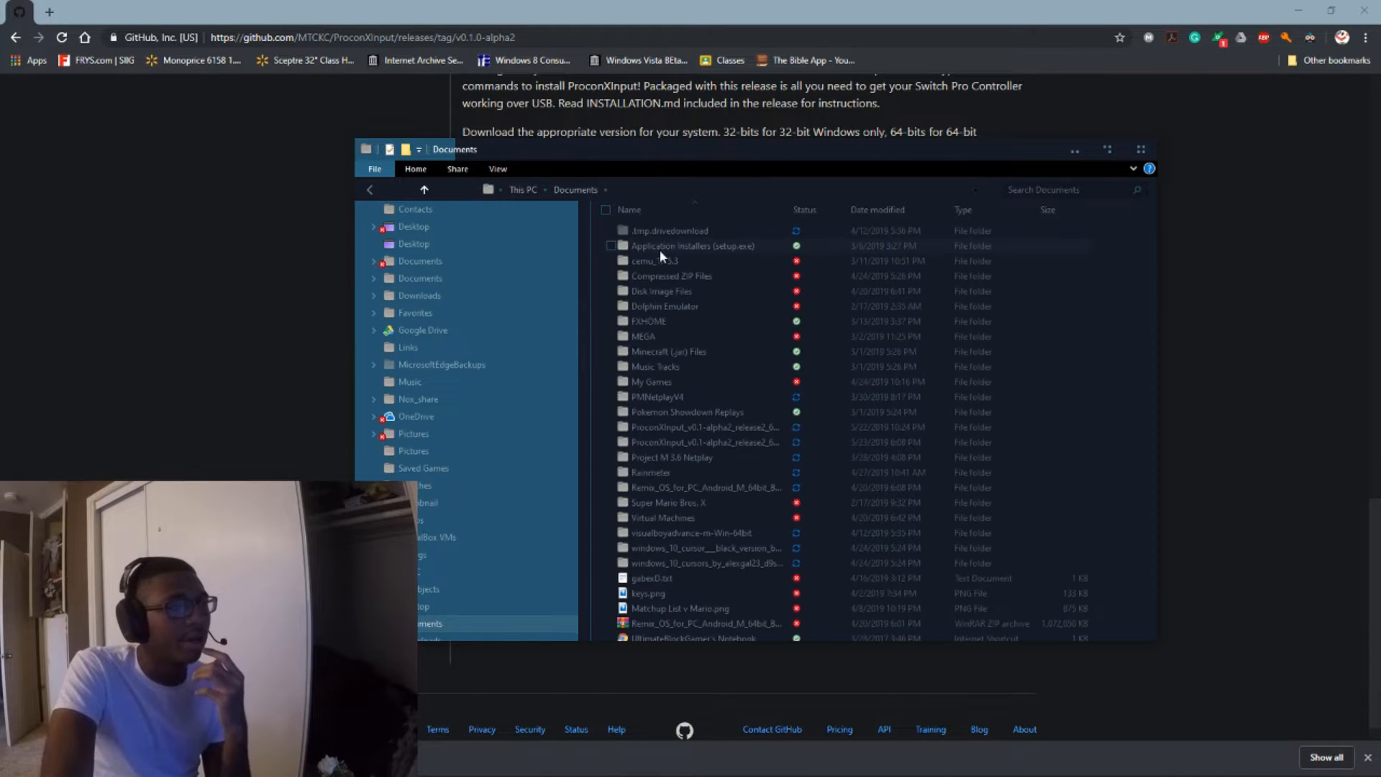
pyautogui.scroll(3)
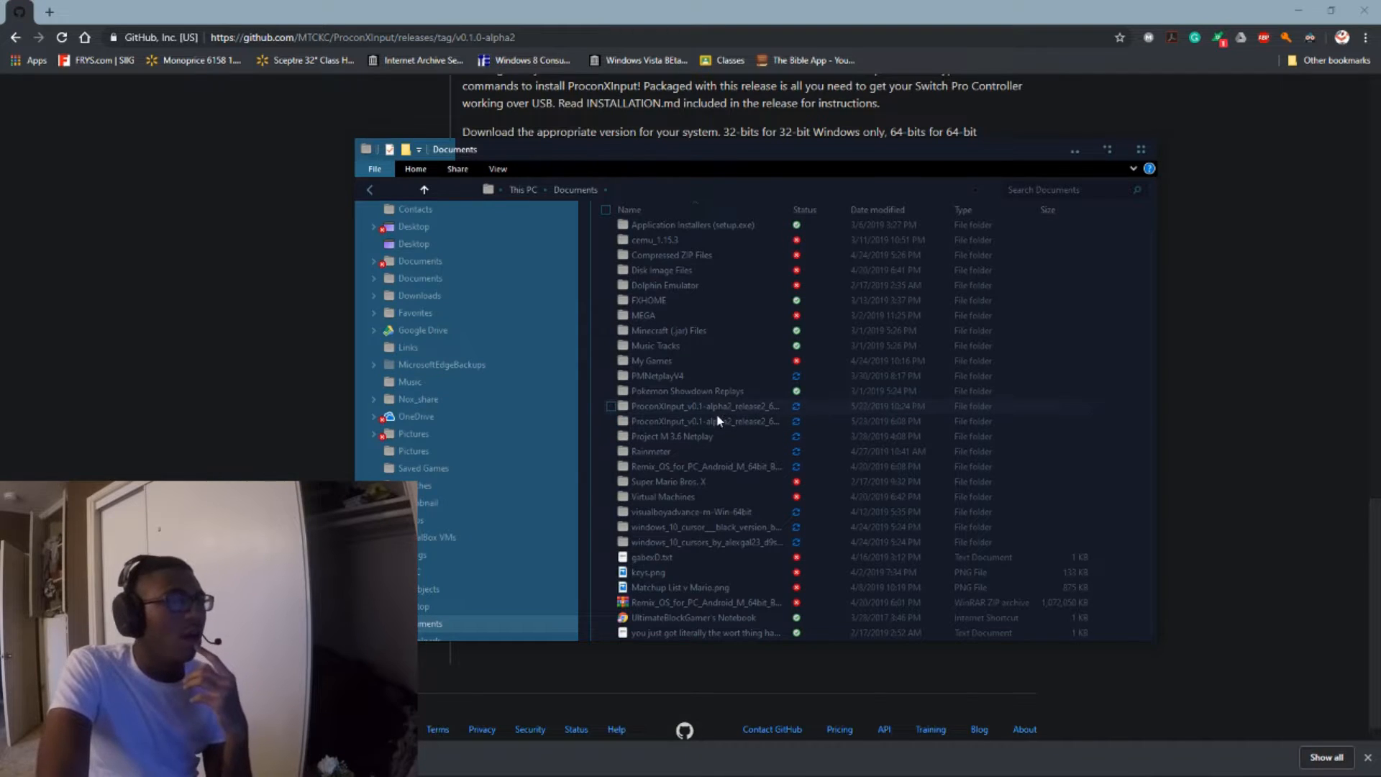
pyautogui.doubleClick(705, 421)
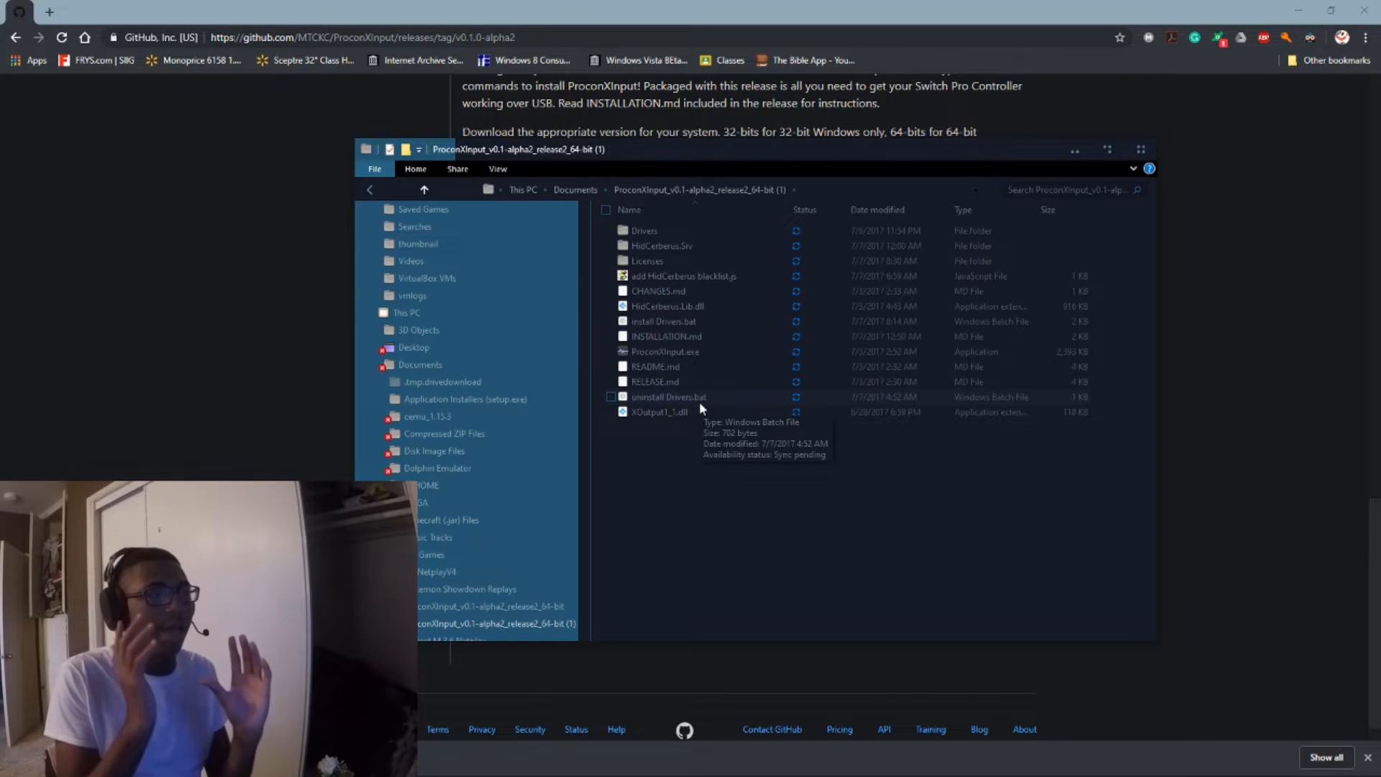
pyautogui.moveTo(662, 328)
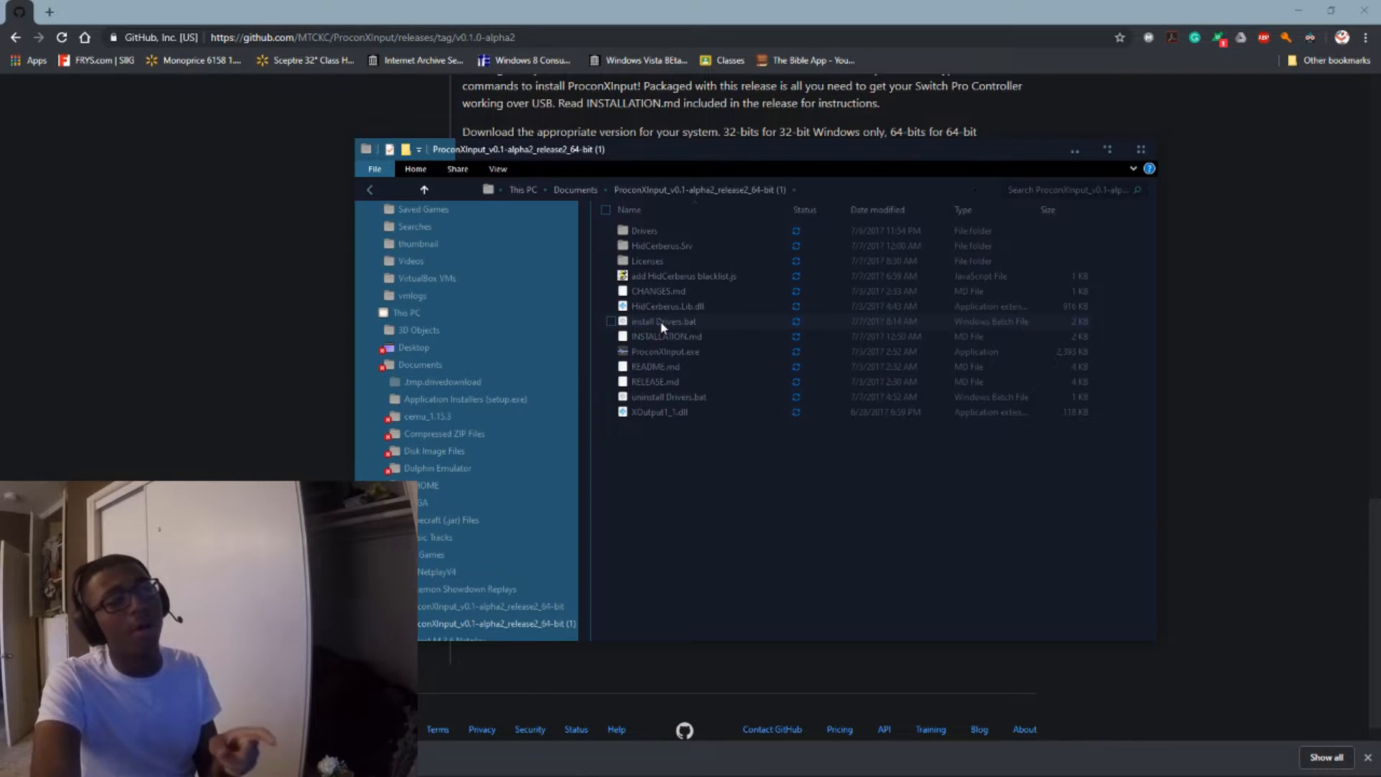
# Run 'install Drivers.bat' as administrator
pyautogui.rightClick(663, 321)
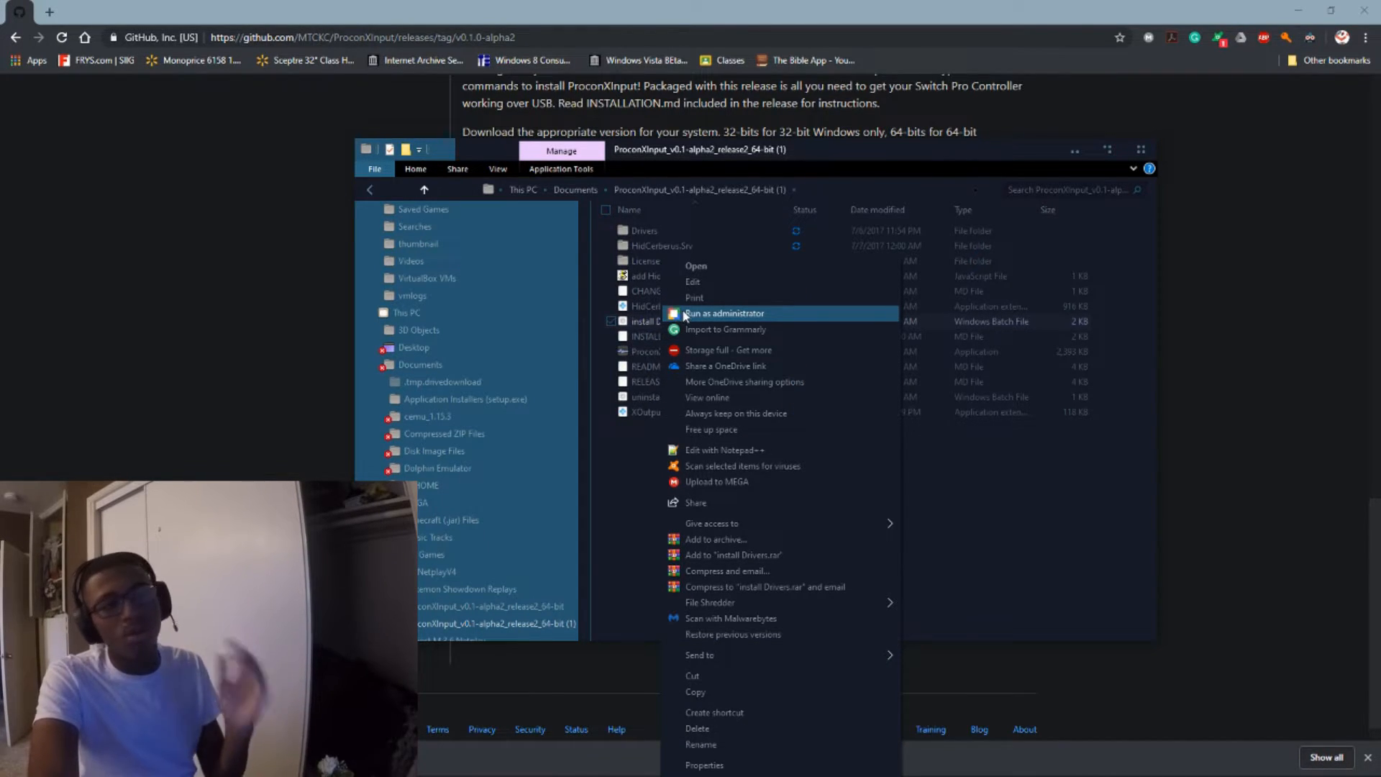
pyautogui.click(722, 313)
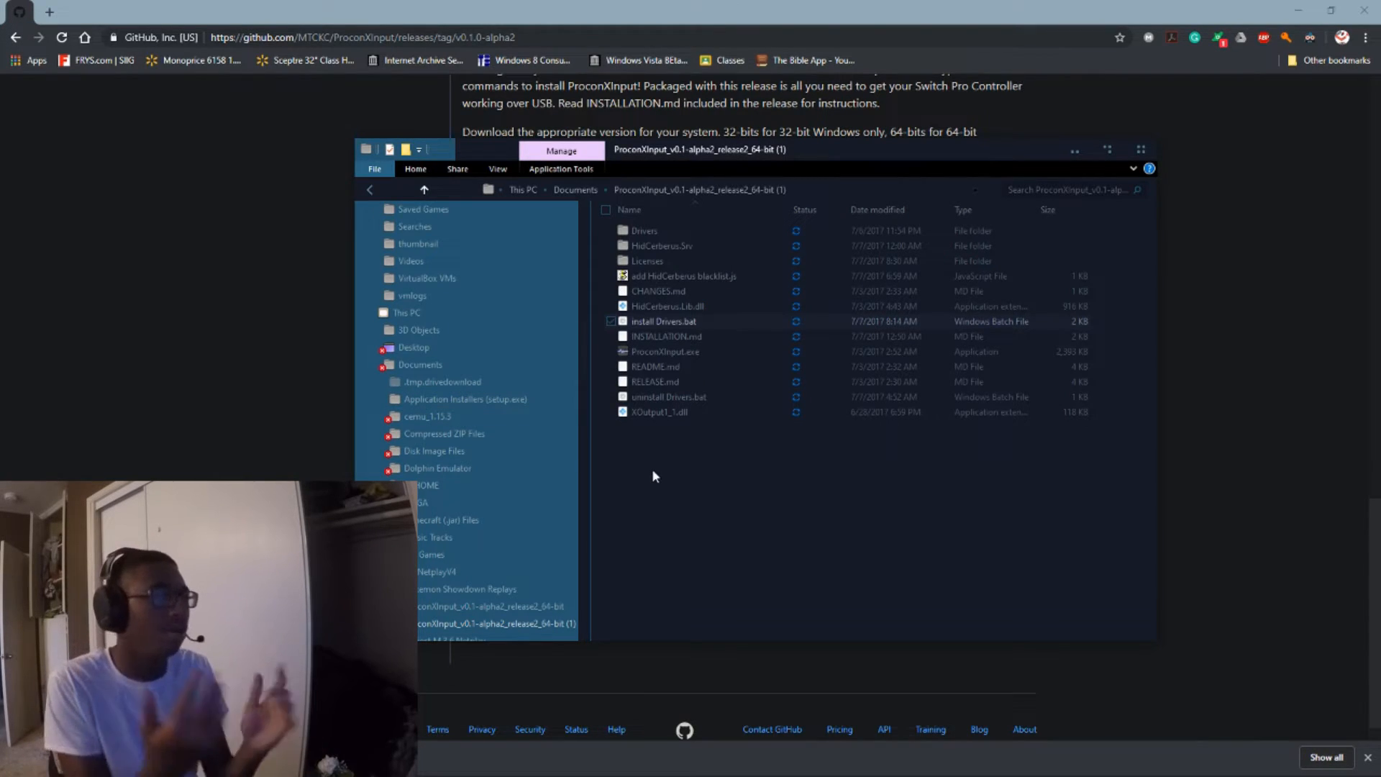
pyautogui.moveTo(661, 457)
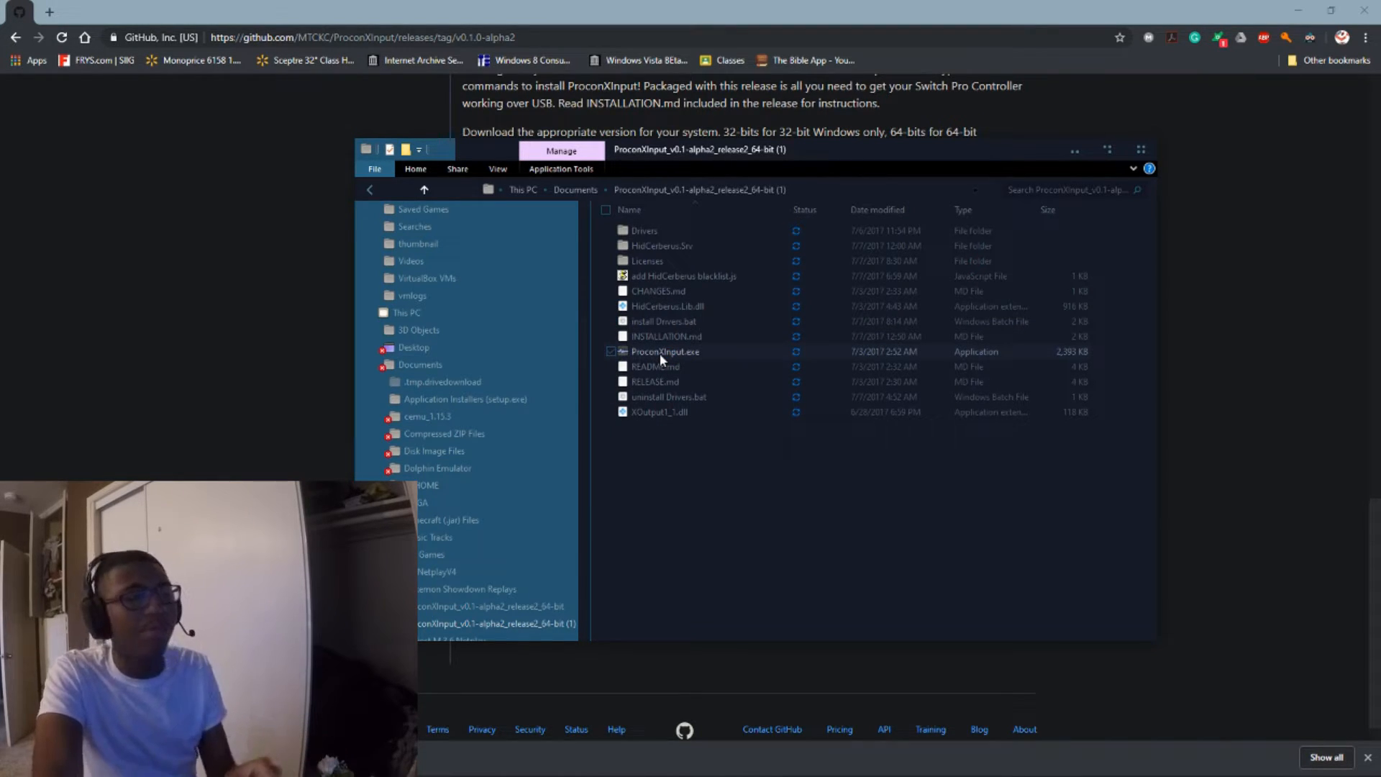
# Launch ProconXInput.exe, which reports HidCerberus initialized but no controller found
pyautogui.doubleClick(665, 352)
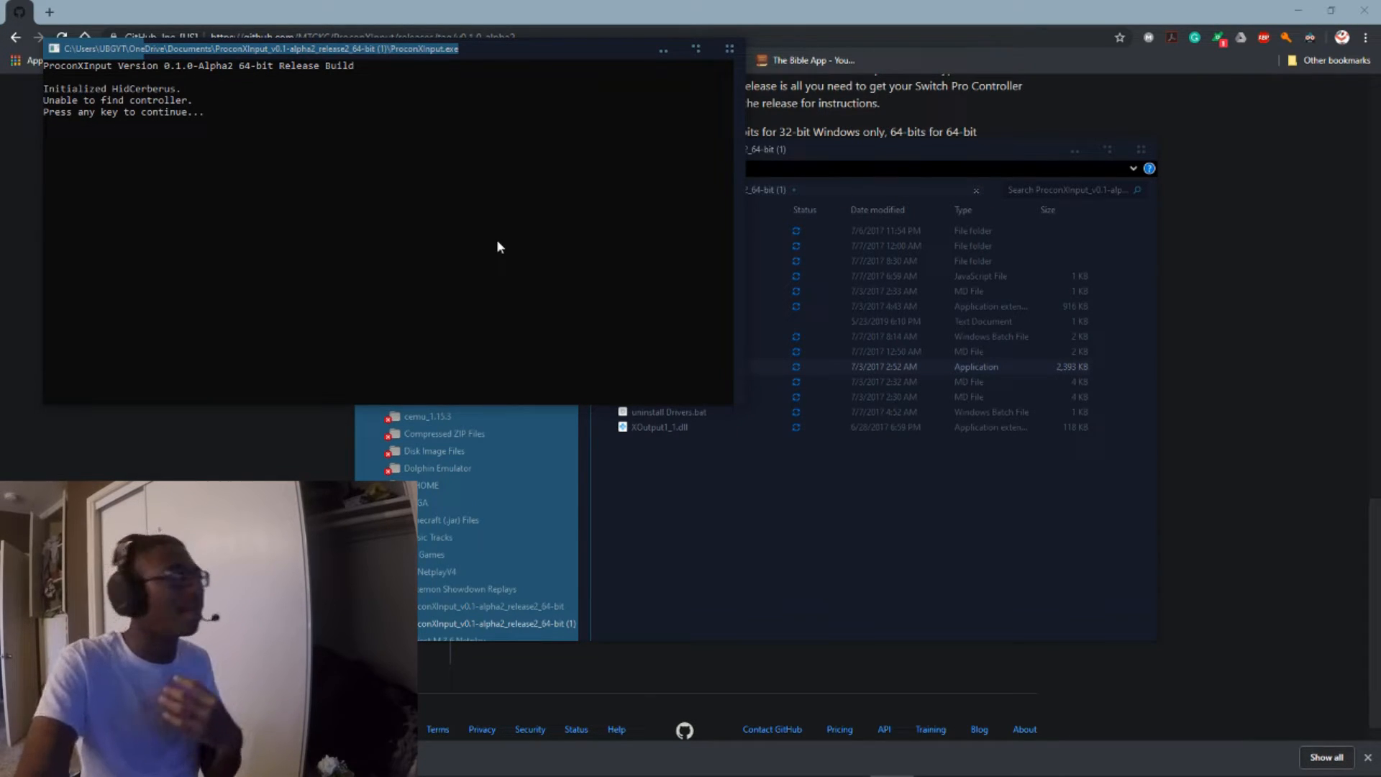
pyautogui.moveTo(136, 153)
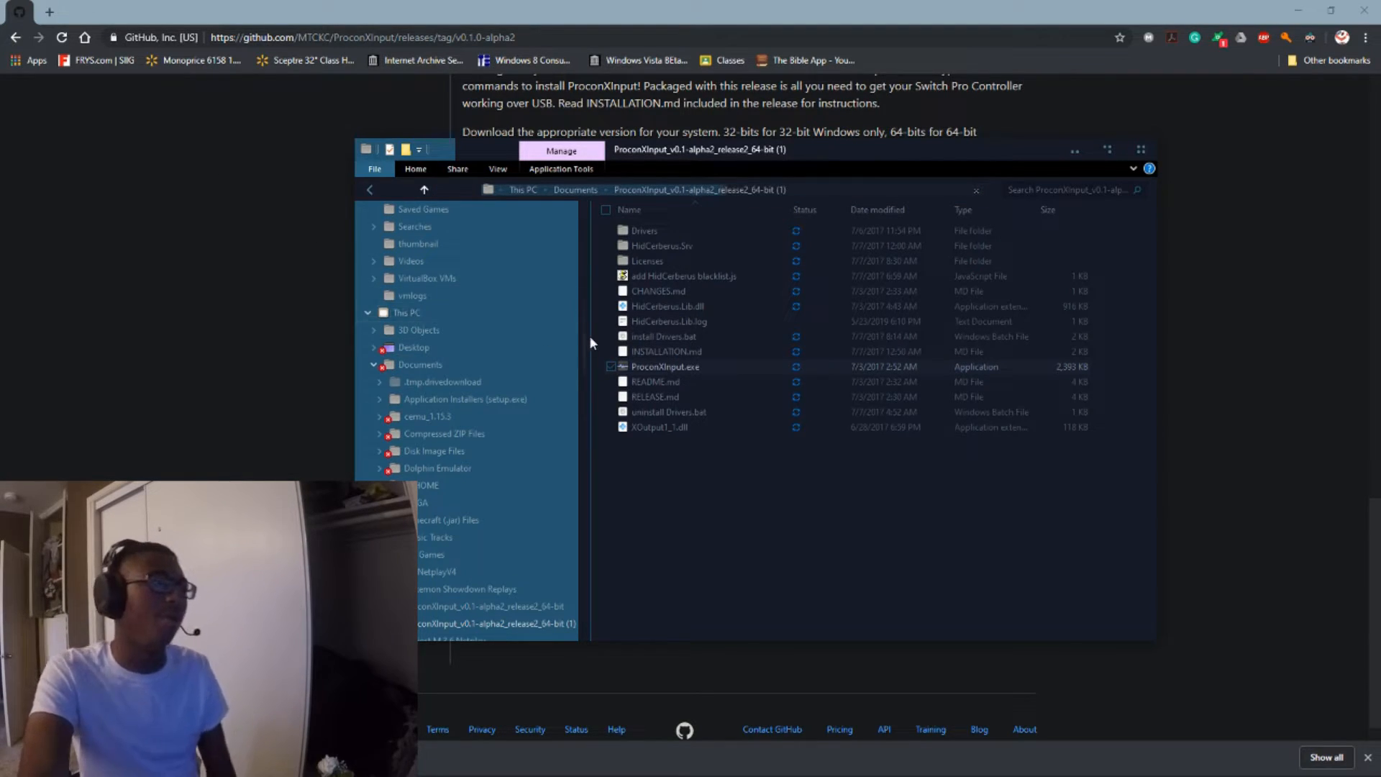
pyautogui.moveTo(666, 371)
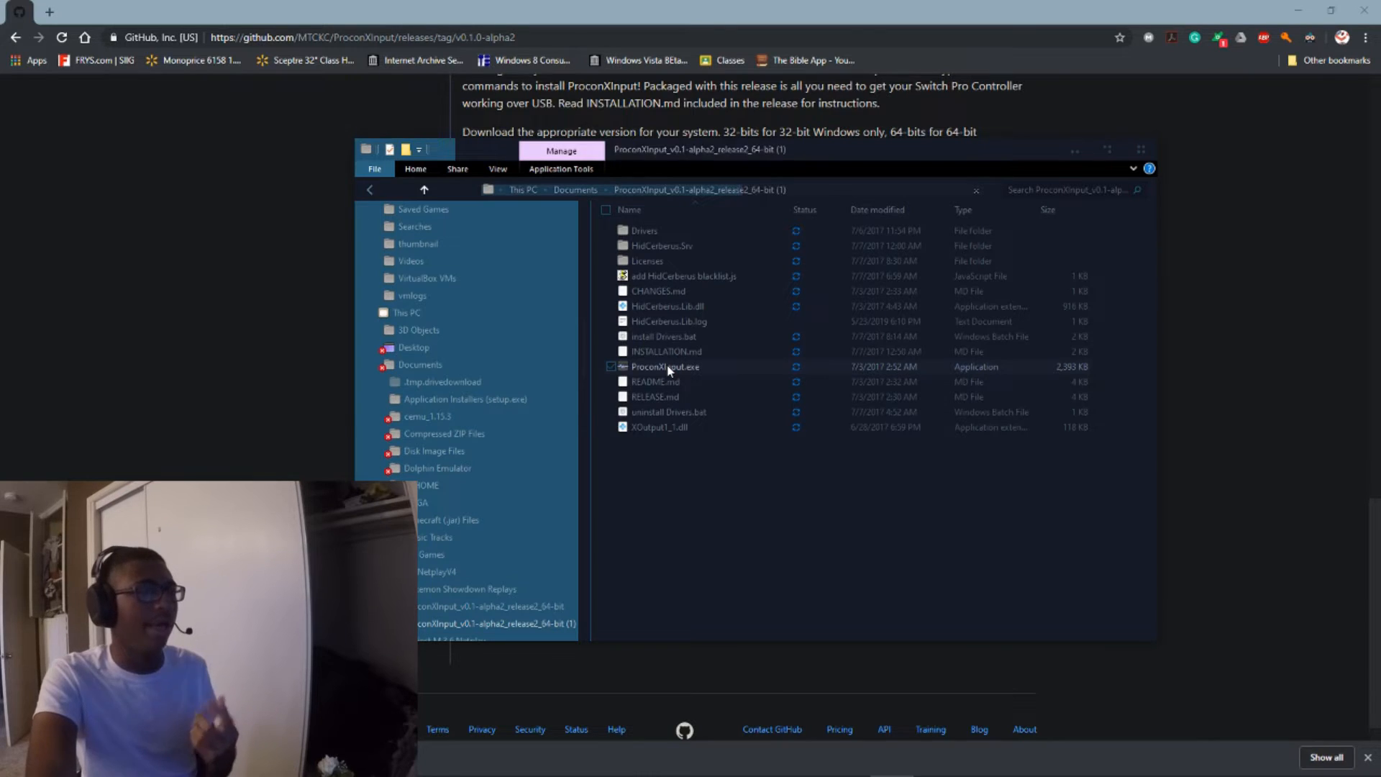
pyautogui.doubleClick(664, 366)
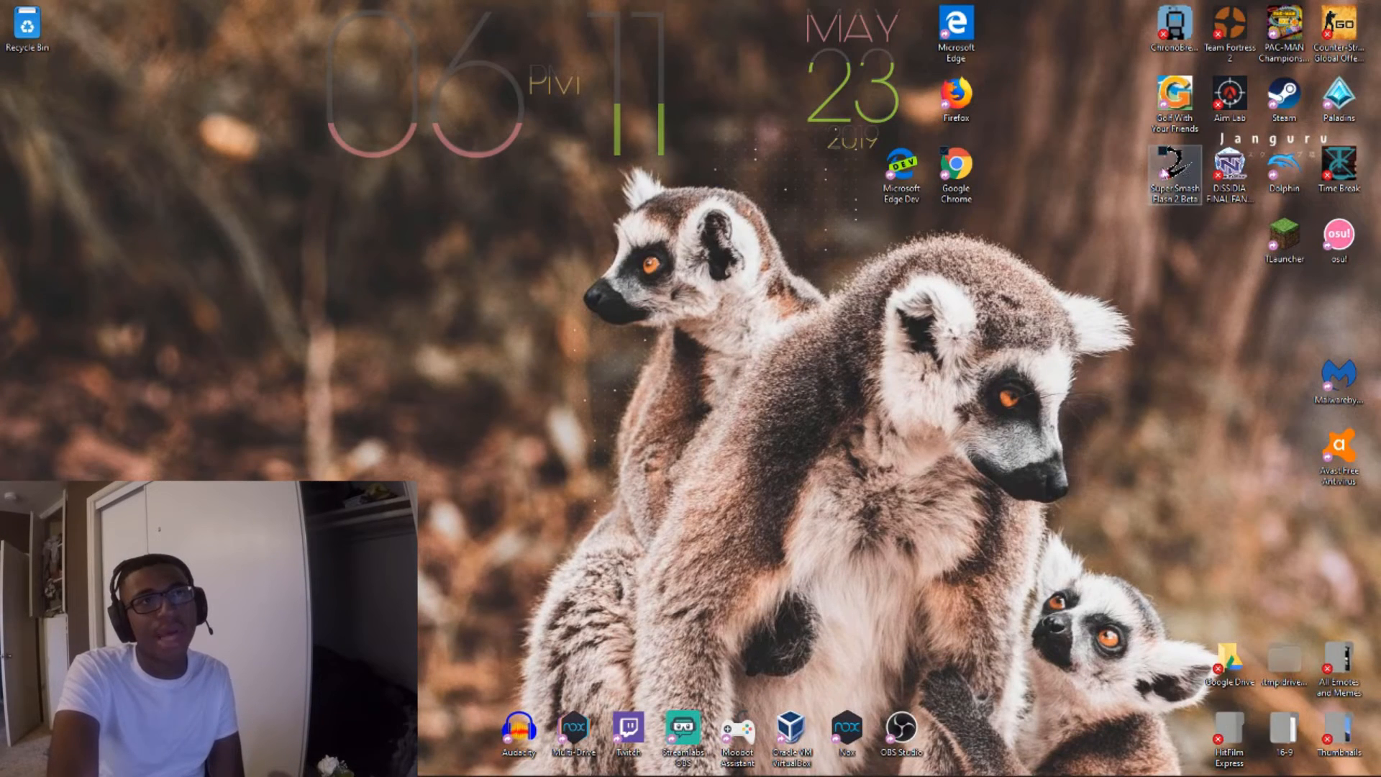
pyautogui.moveTo(1286, 164)
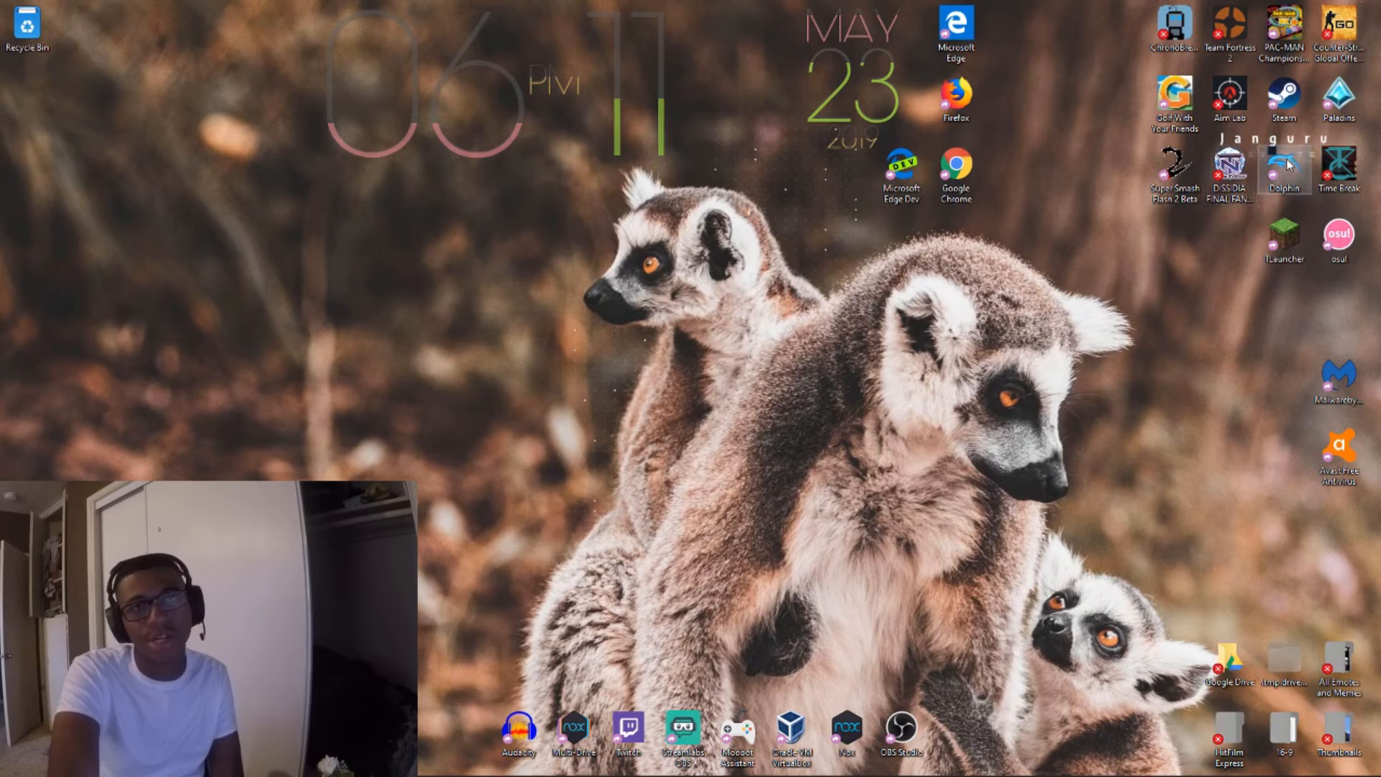
# Launch Dolphin 5.0 from the desktop and boot a game to its health and safety screen
pyautogui.doubleClick(1283, 167)
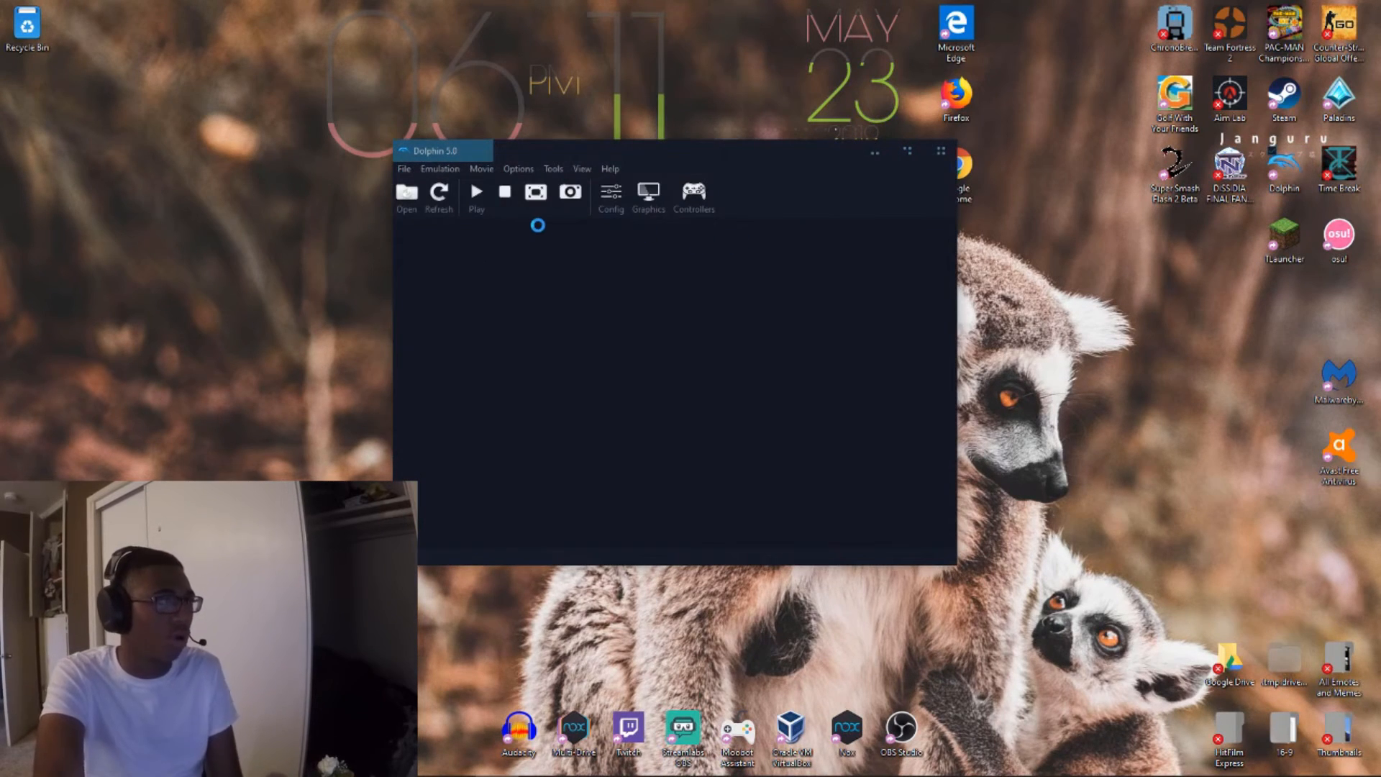
pyautogui.click(475, 191)
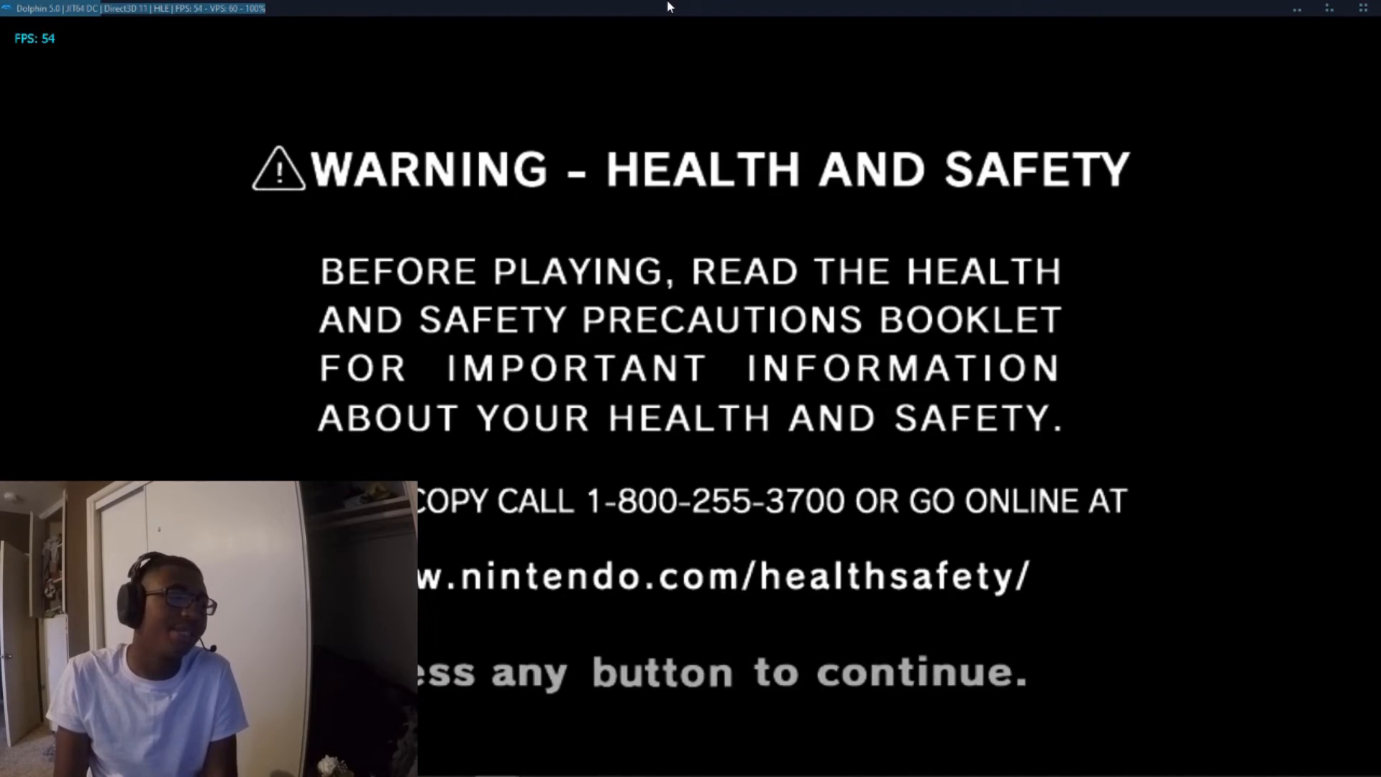